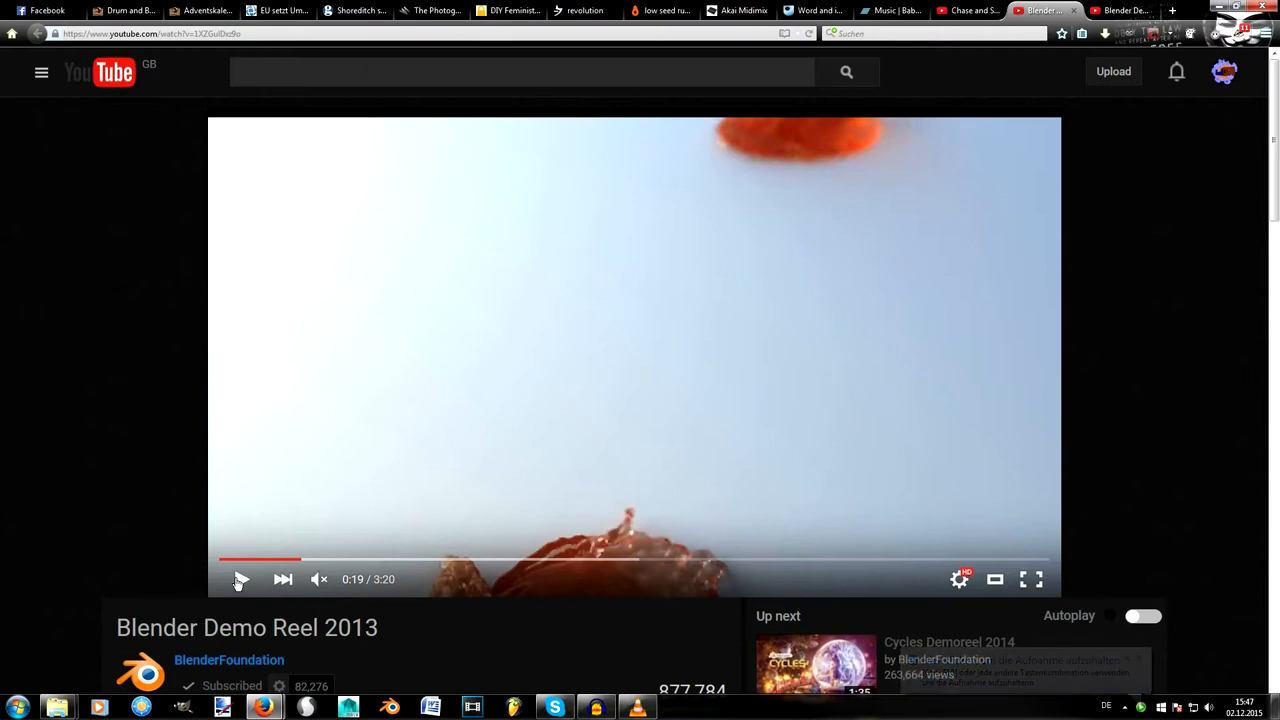
- Play the Blender Demo Reel and pause it at 0:21 on the orange liquid splash
click(240, 580)
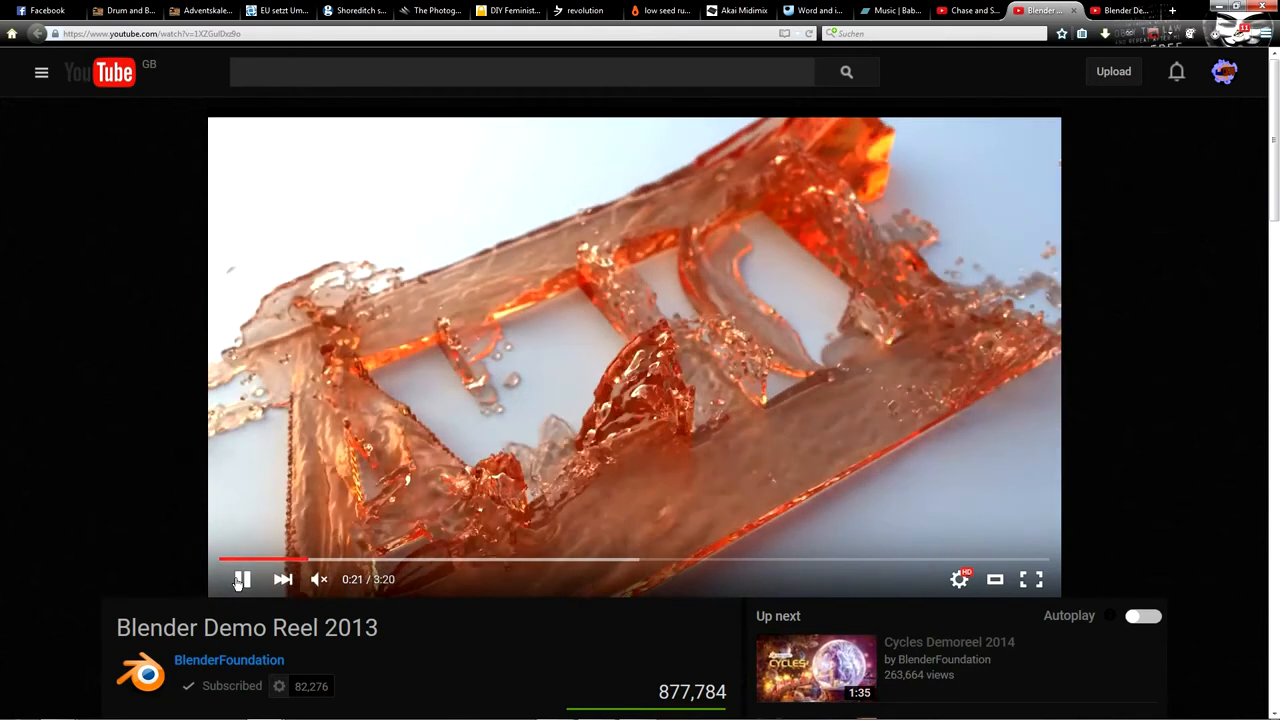
click(242, 580)
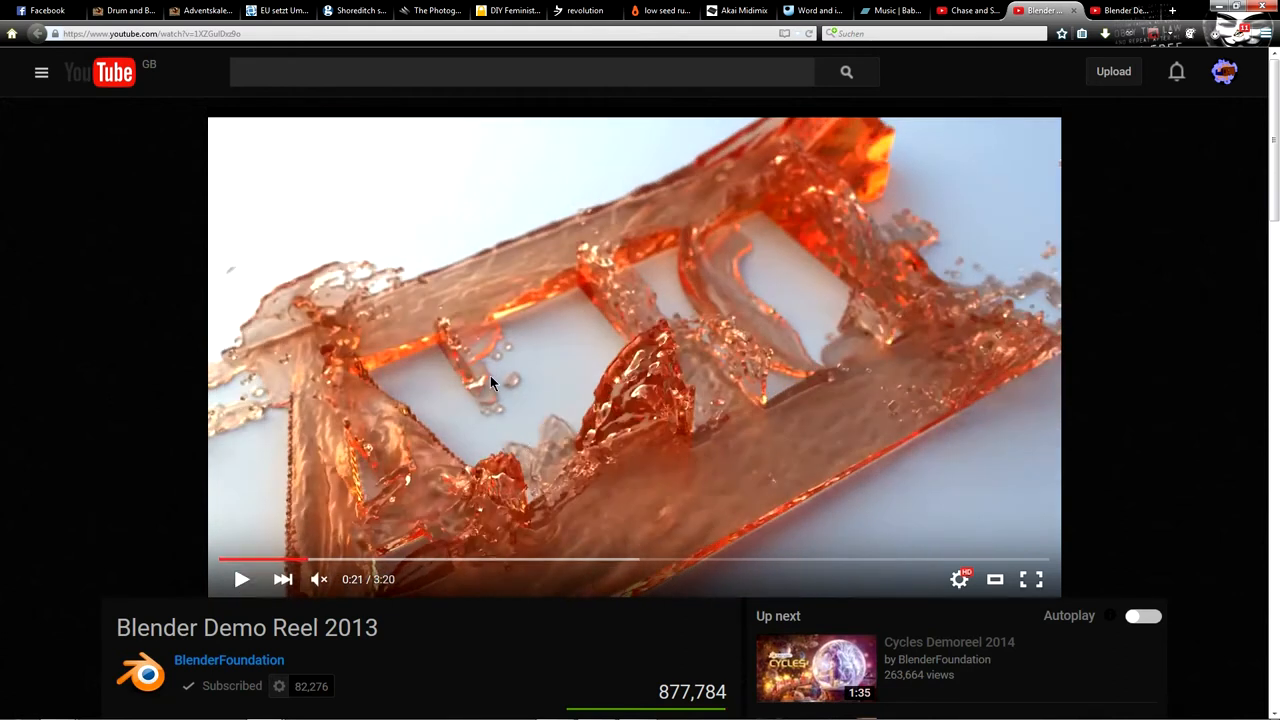
mouse_move(576, 370)
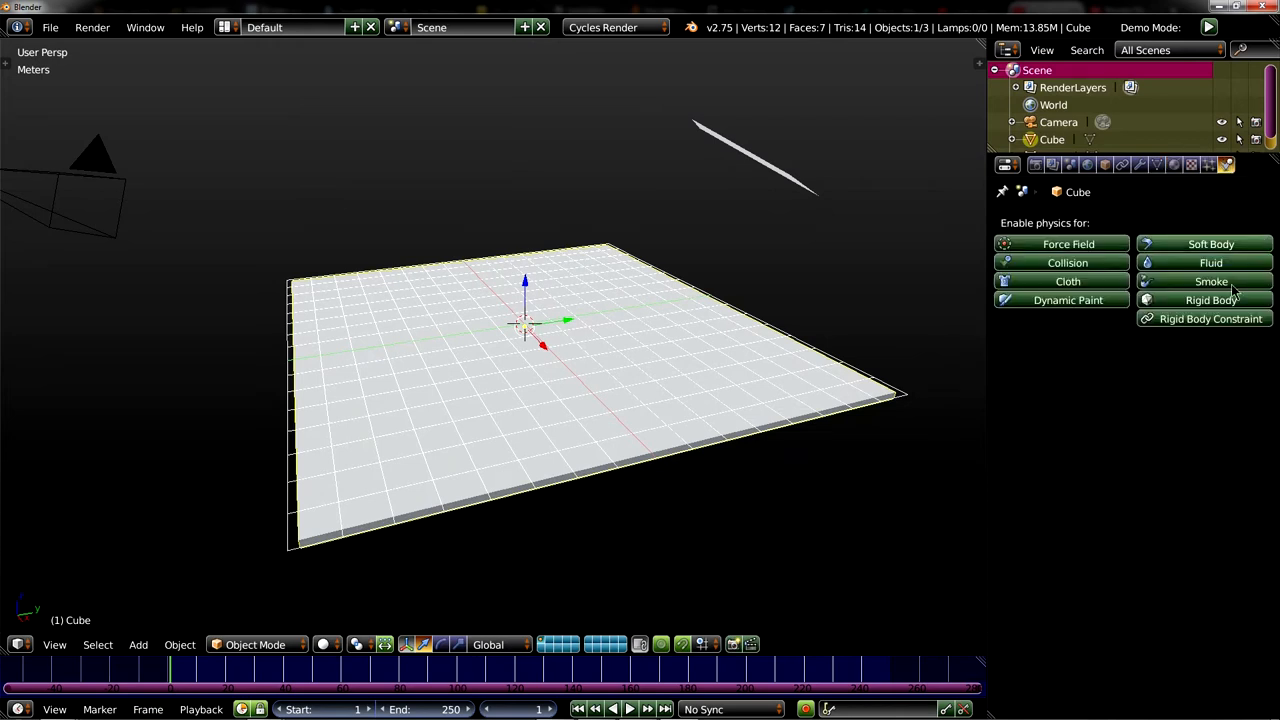
- Enable fluid physics on the floor plane as an Obstacle with volume initialization Both
click(1194, 262)
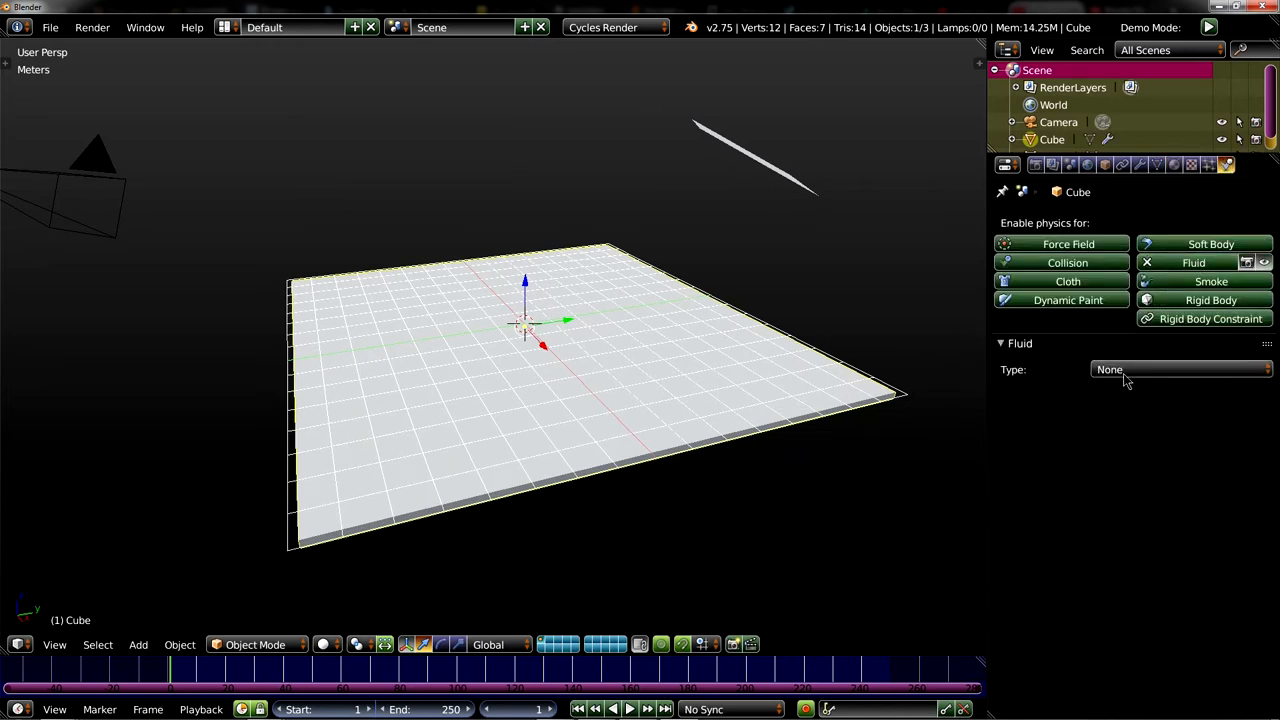
click(1180, 368)
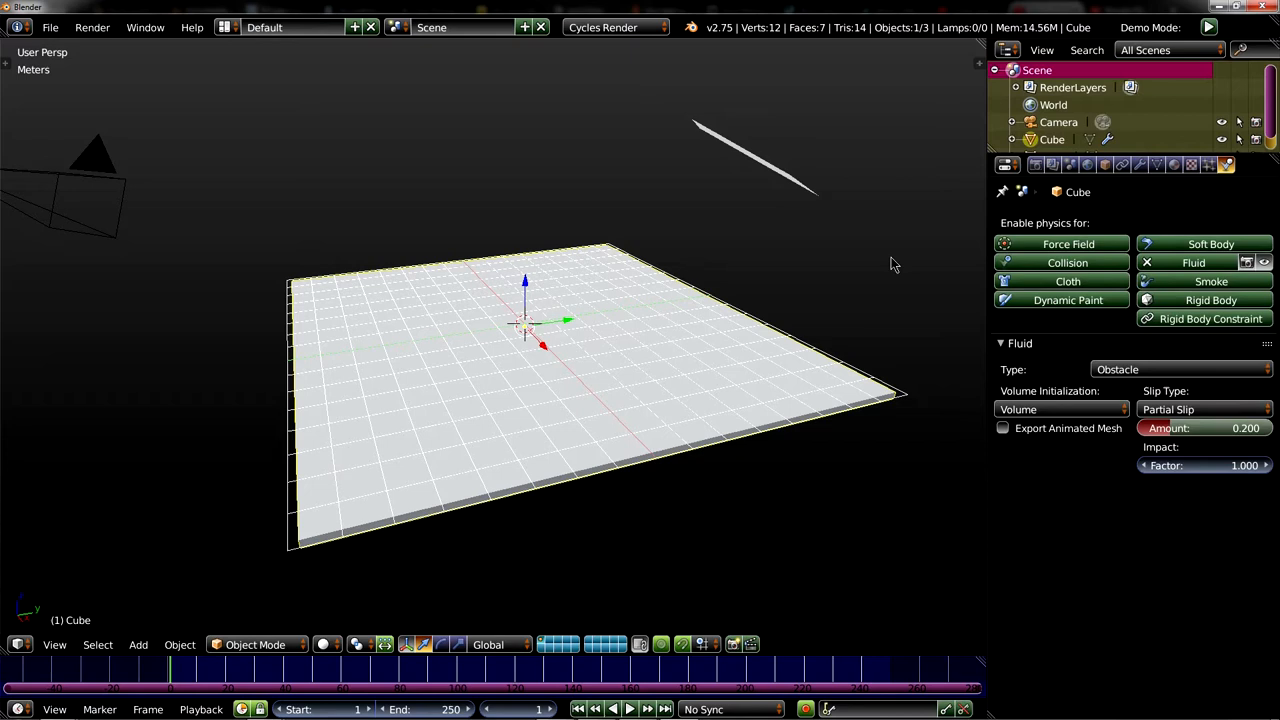
click(1060, 408)
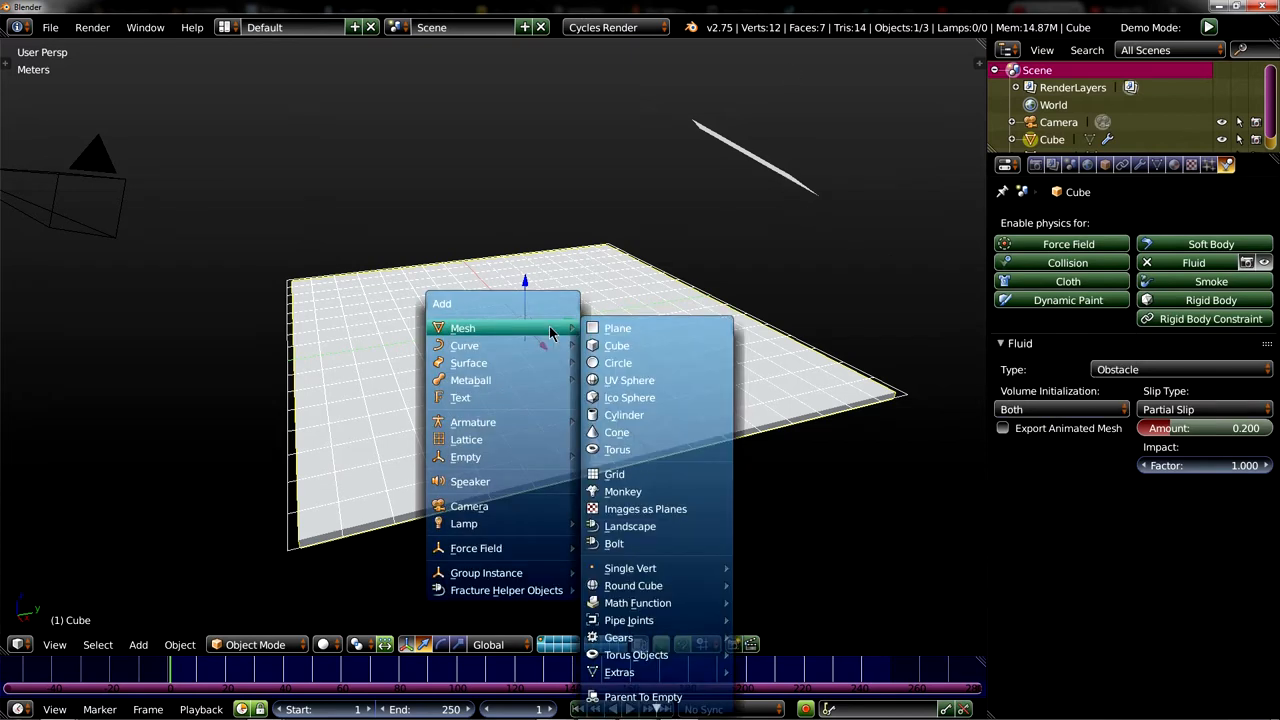
- Add a text object reading CGI and extrude it 1 m into solid letters
click(460, 396)
text(CGI)
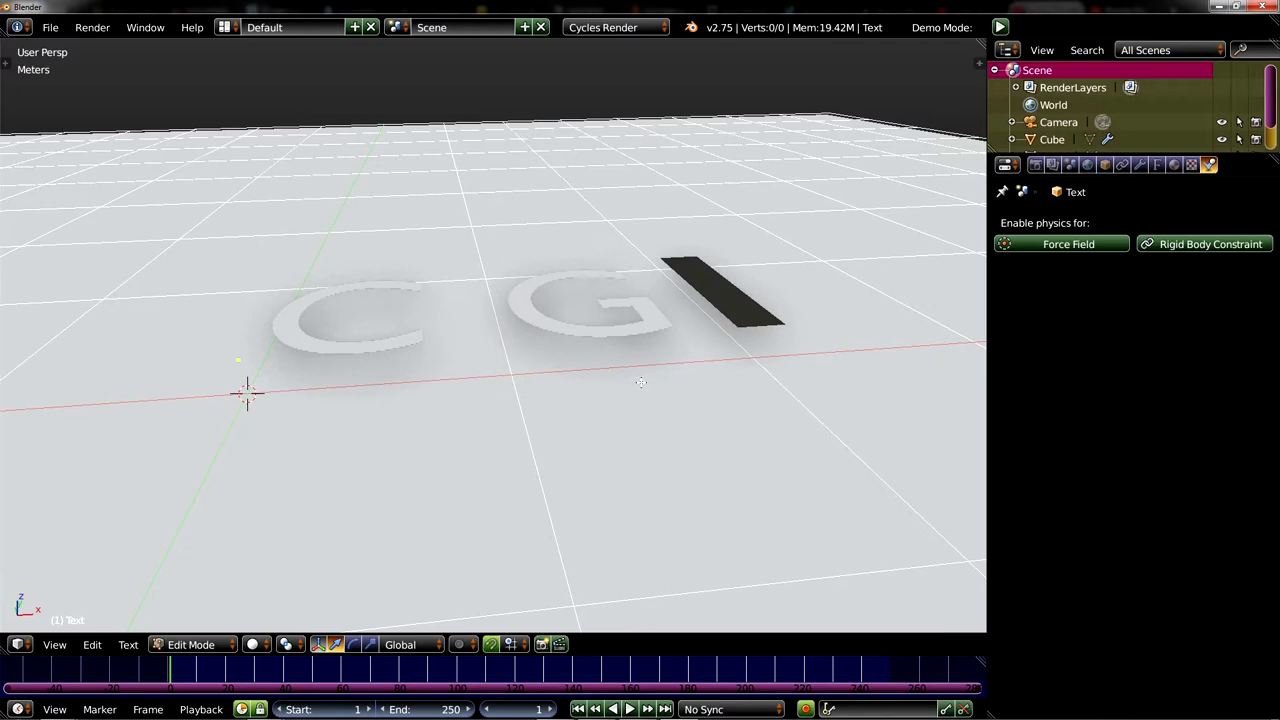
key(Tab)
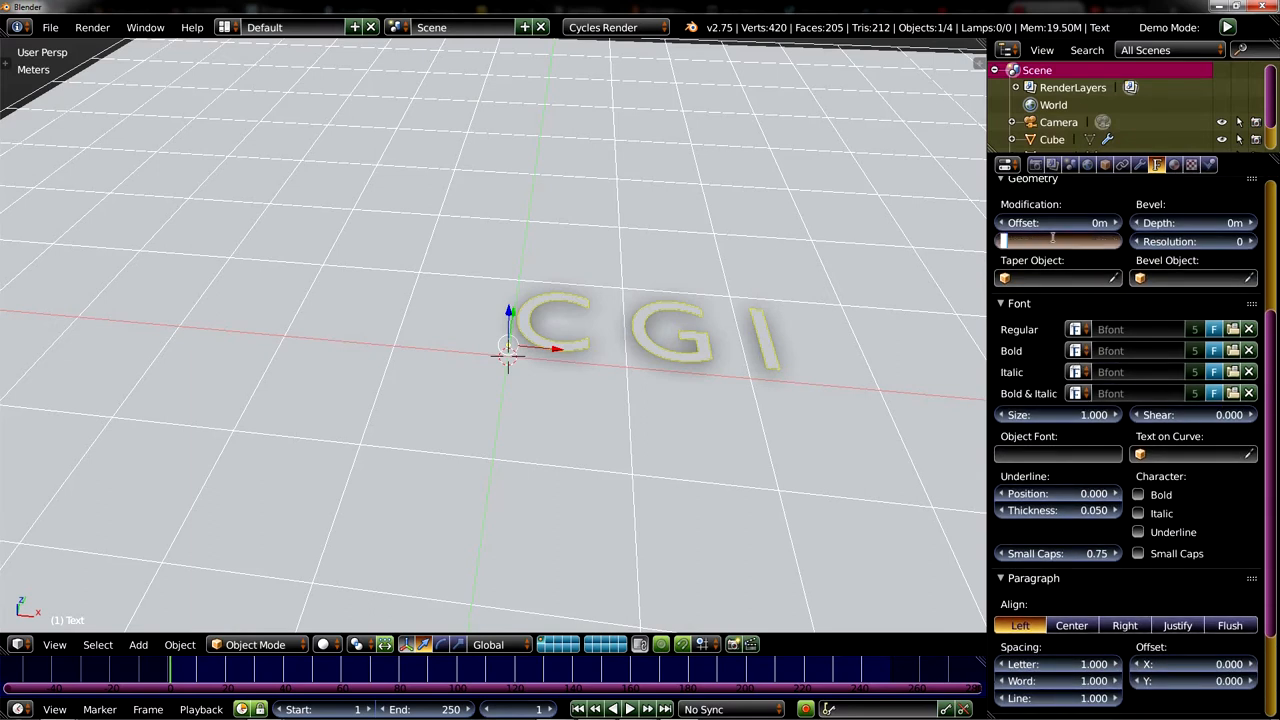
click(1058, 240)
text(1m)
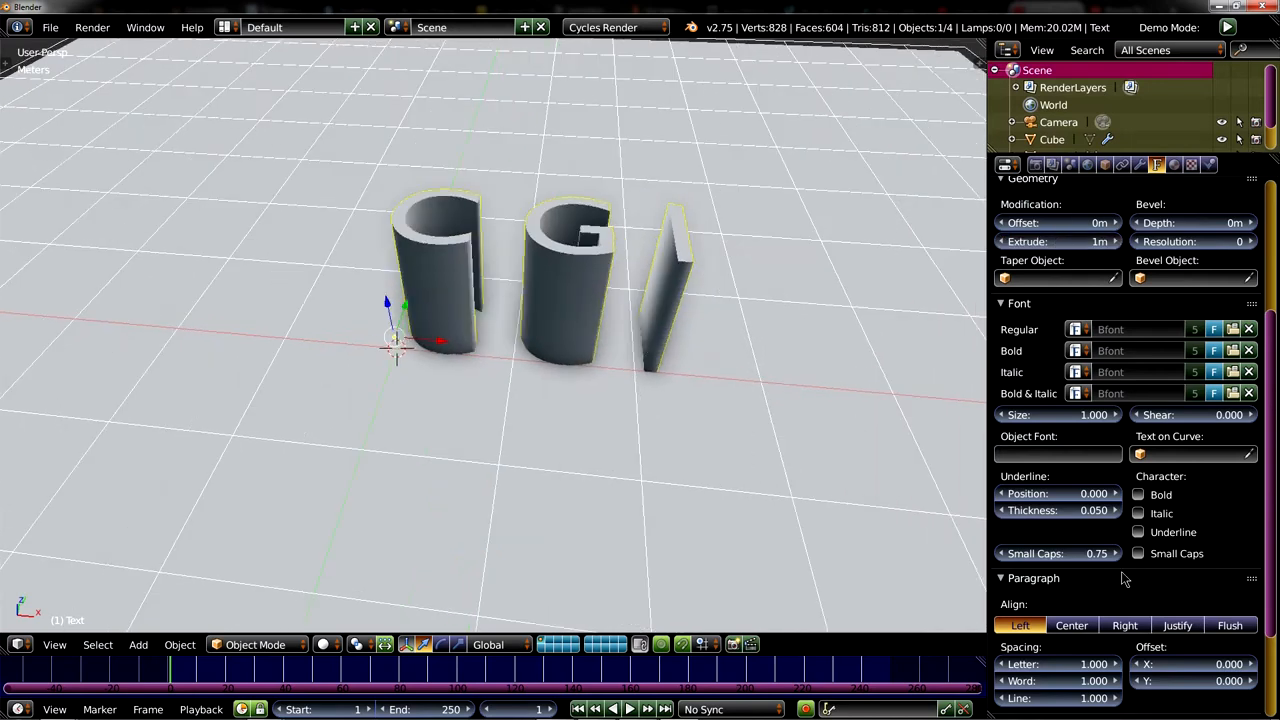
scroll(down, 3)
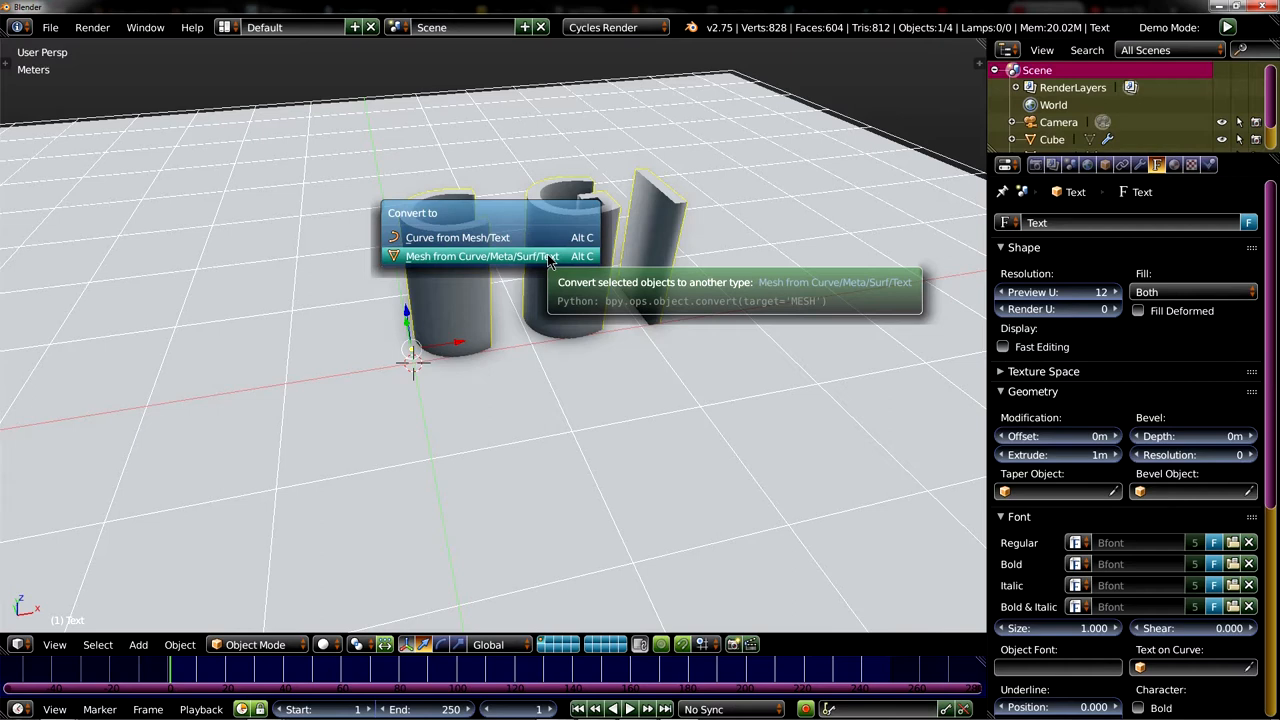
- Convert the CGI text to a mesh and leave edit mode
click(476, 256)
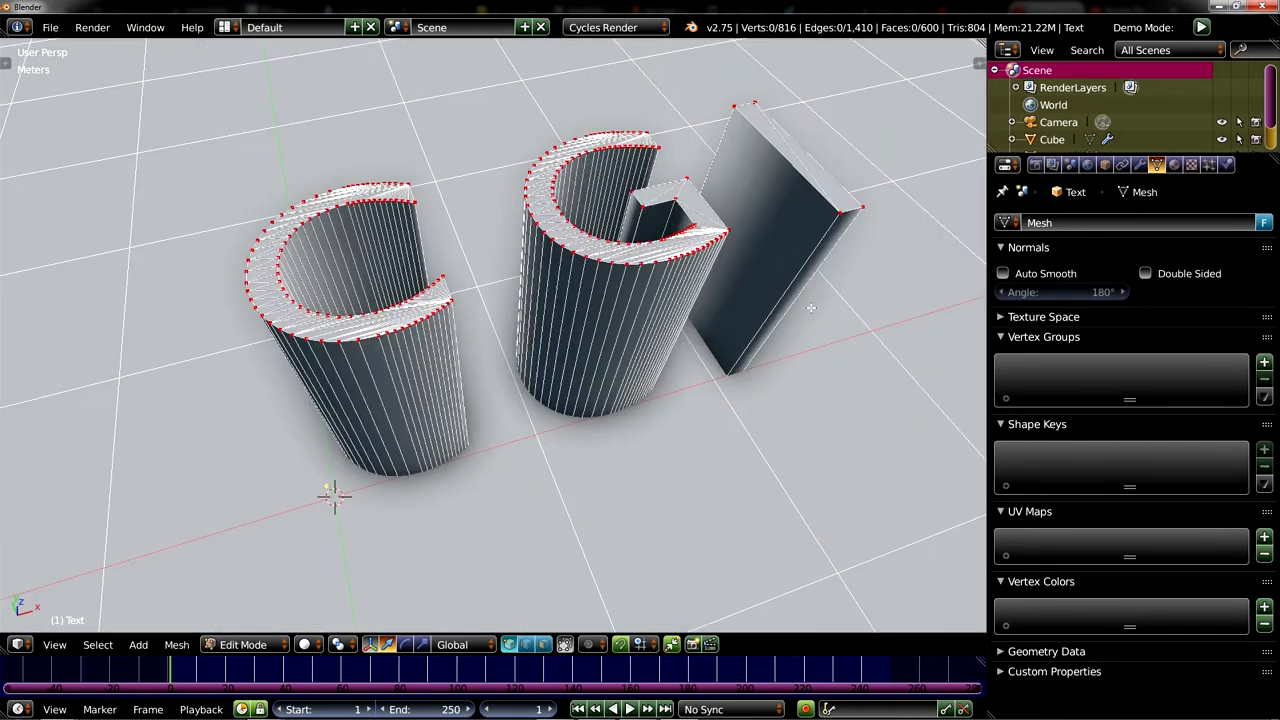
click(244, 644)
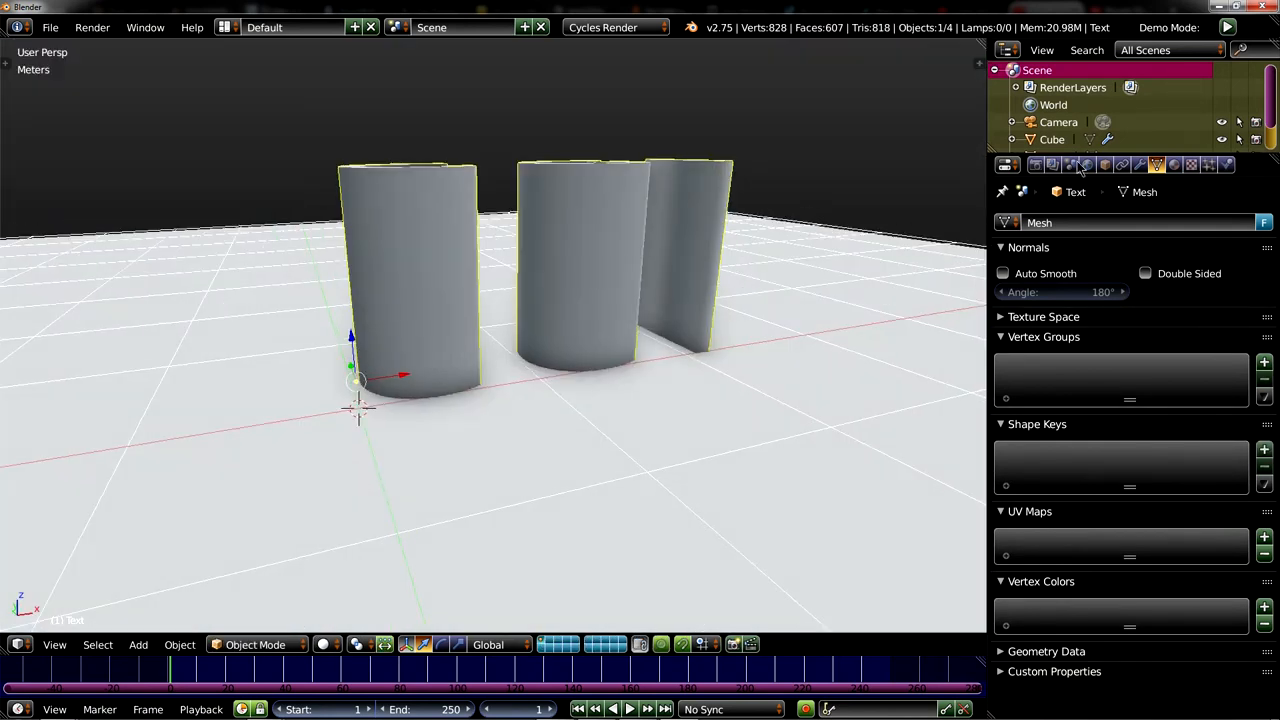
click(1140, 164)
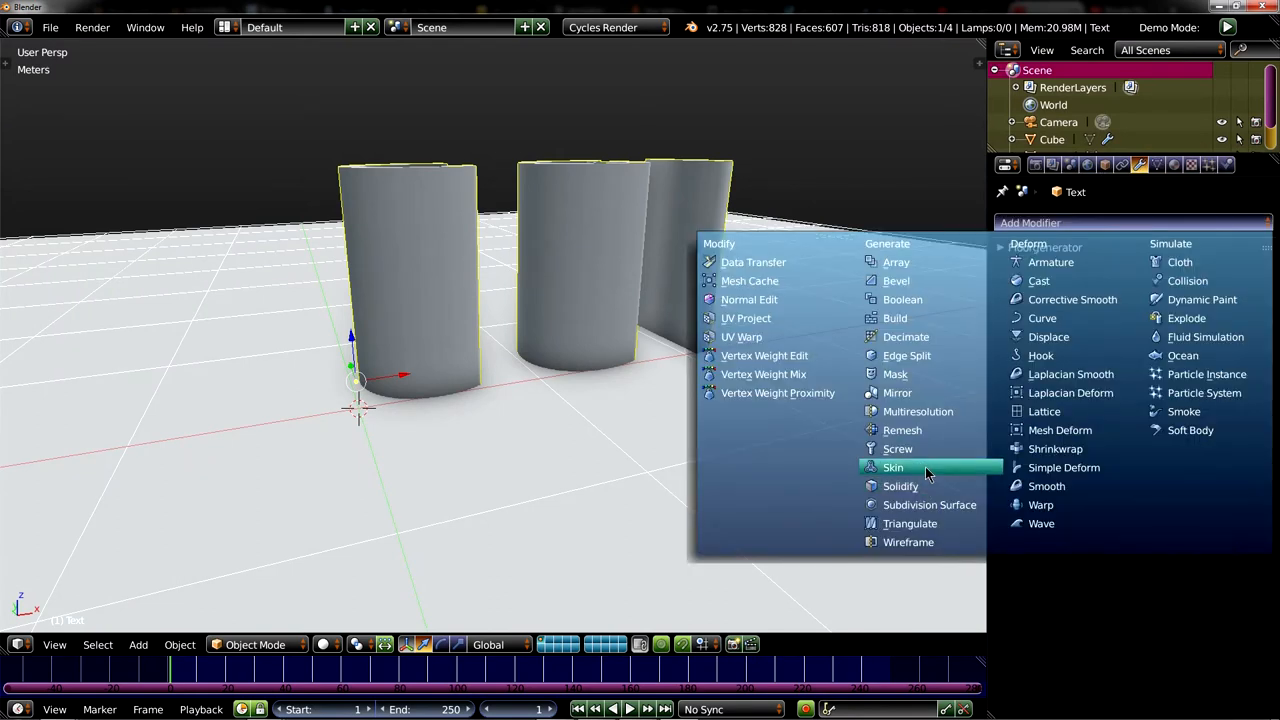
- Add a Remesh modifier at octree depth 6 and apply it to the letters
click(902, 430)
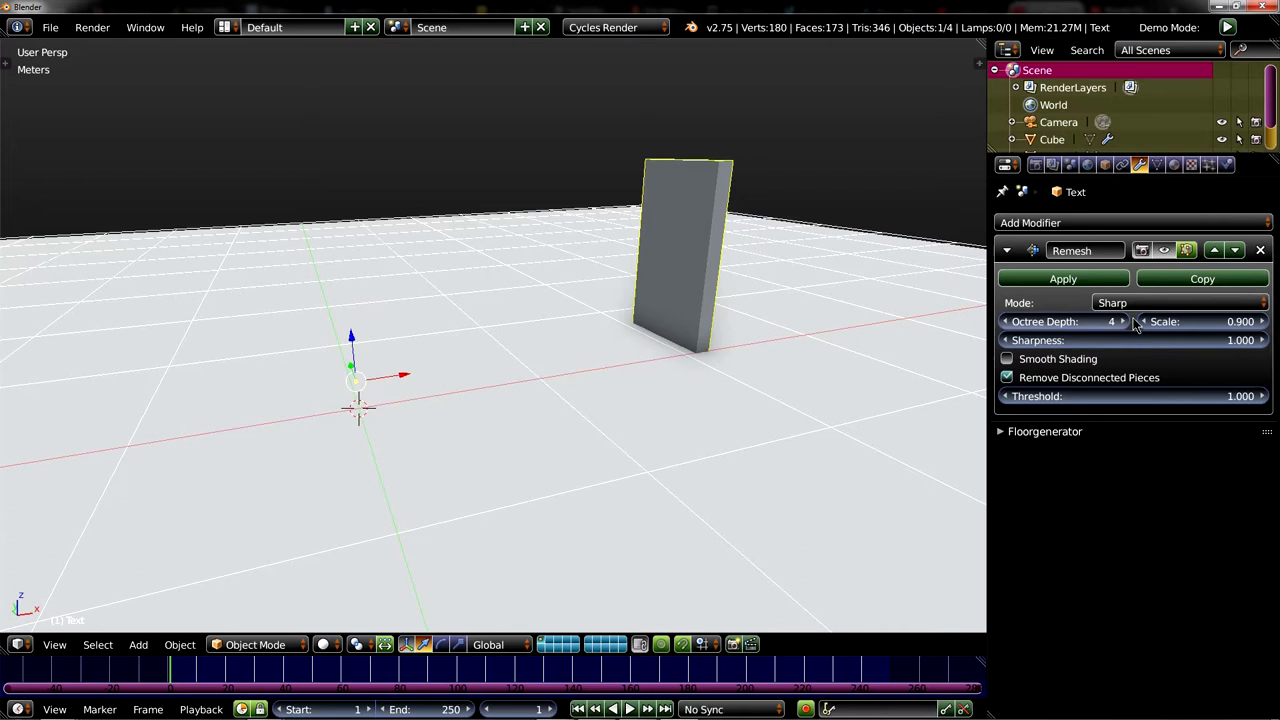
click(1008, 376)
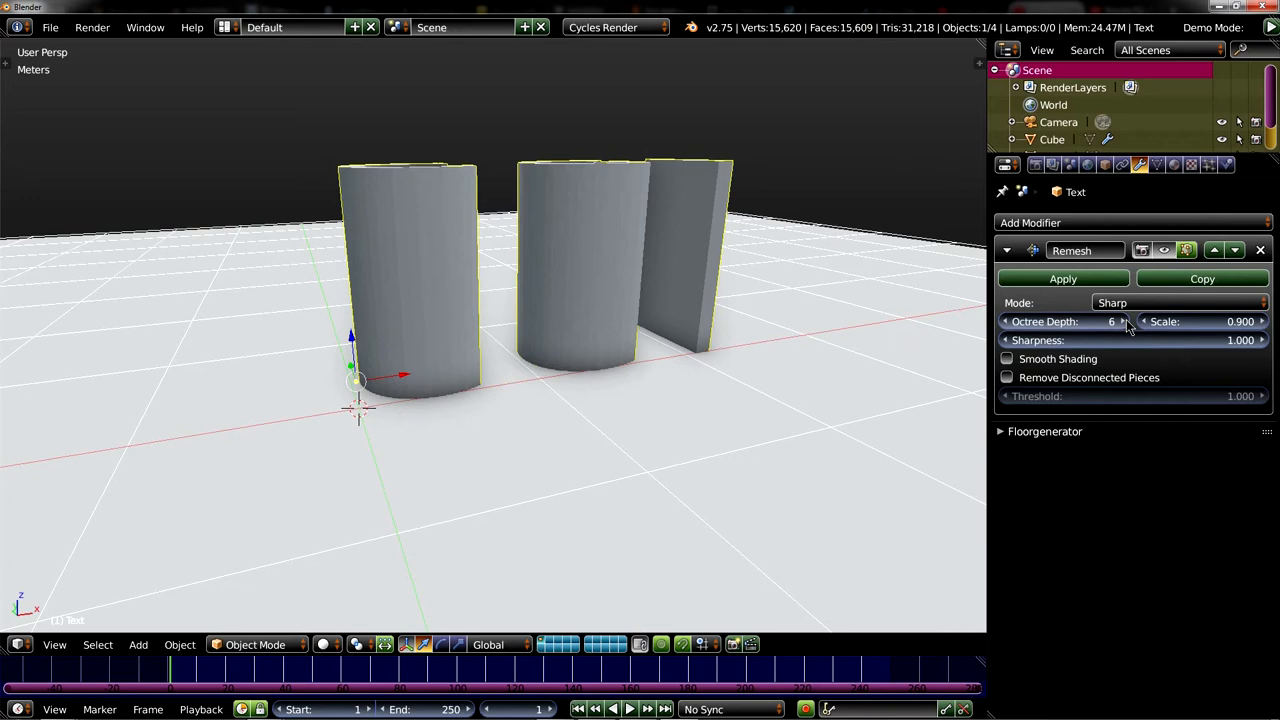
click(1122, 320)
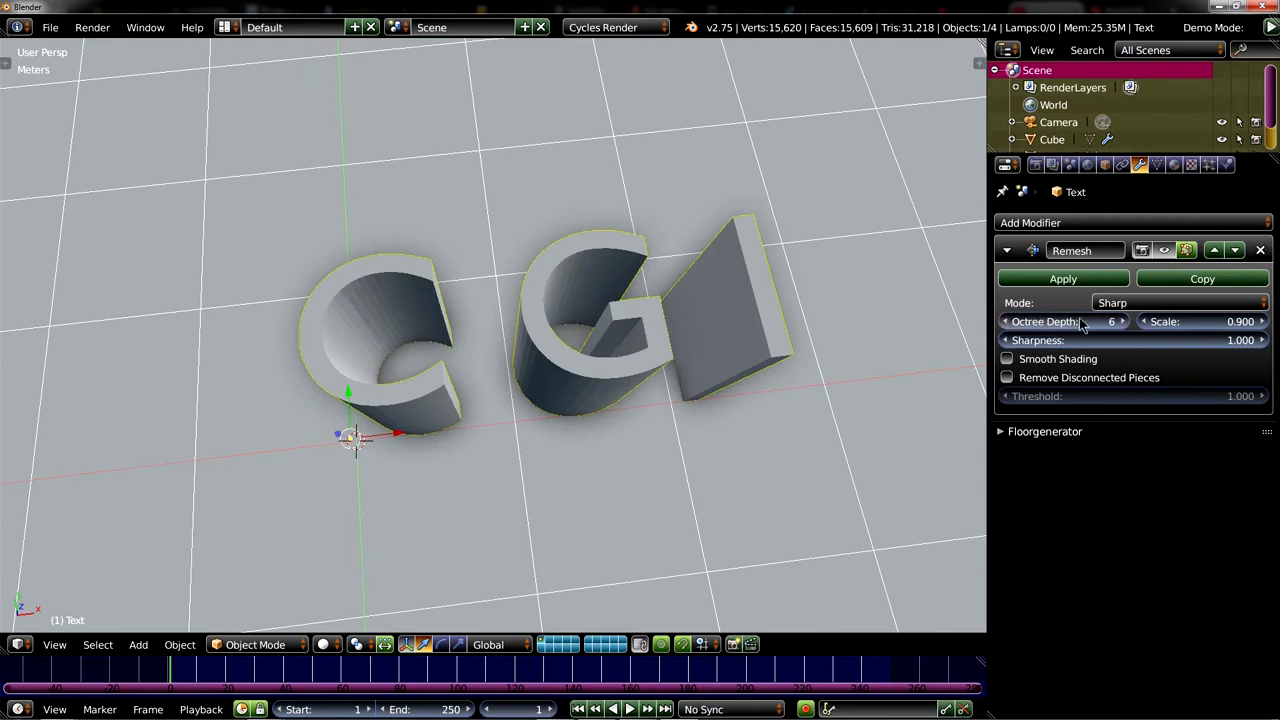
click(1122, 320)
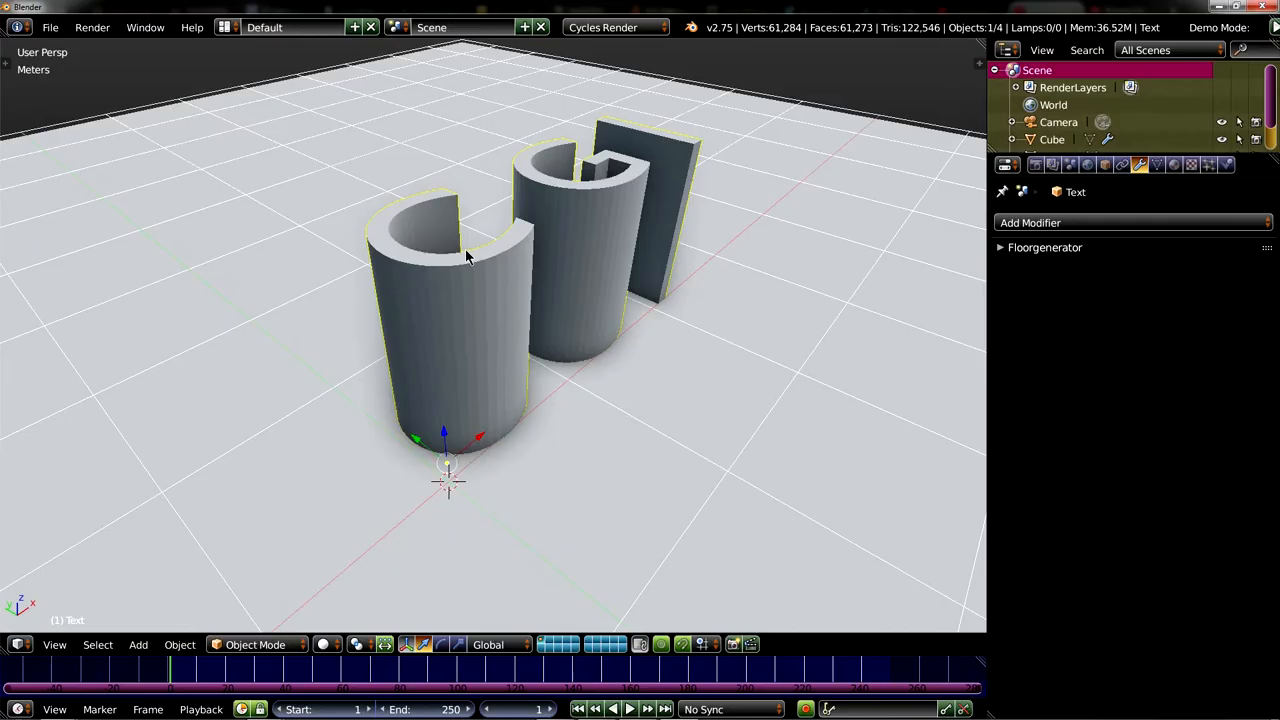
key(Tab)
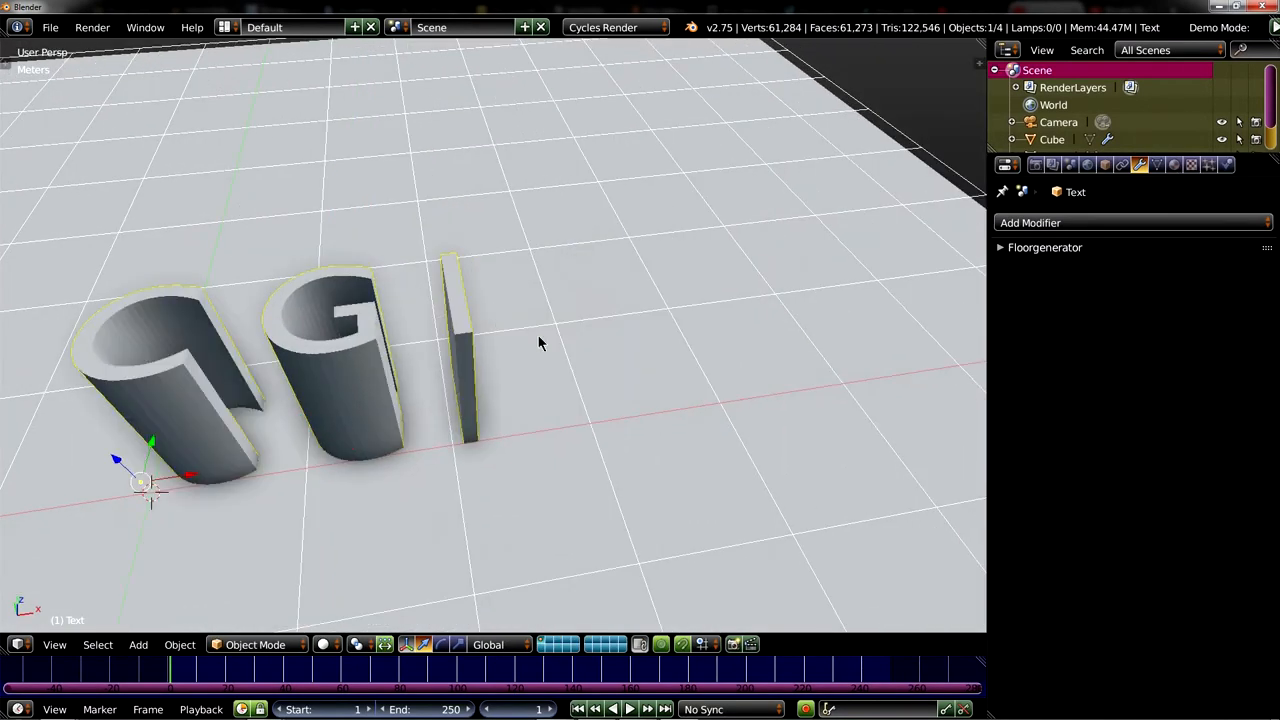
key(Tab)
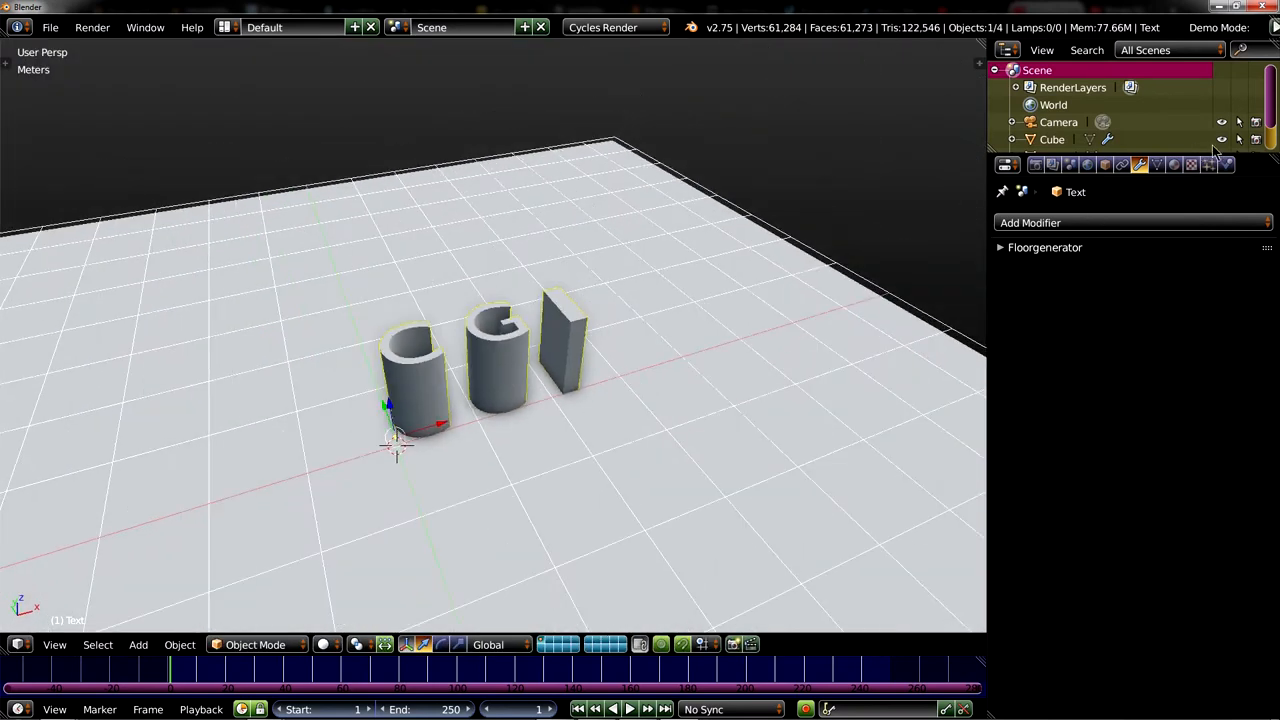
- Make the CGI letters a fluid Obstacle with volume initialization Both
click(1226, 164)
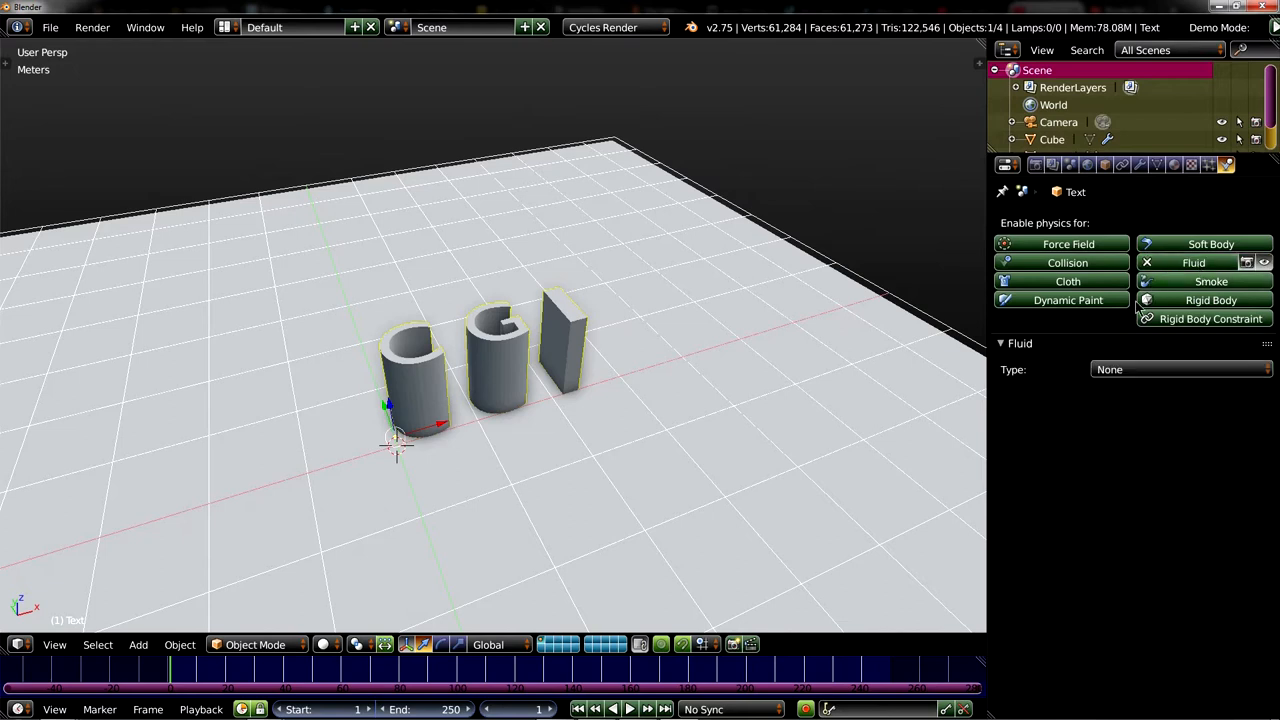
click(1180, 368)
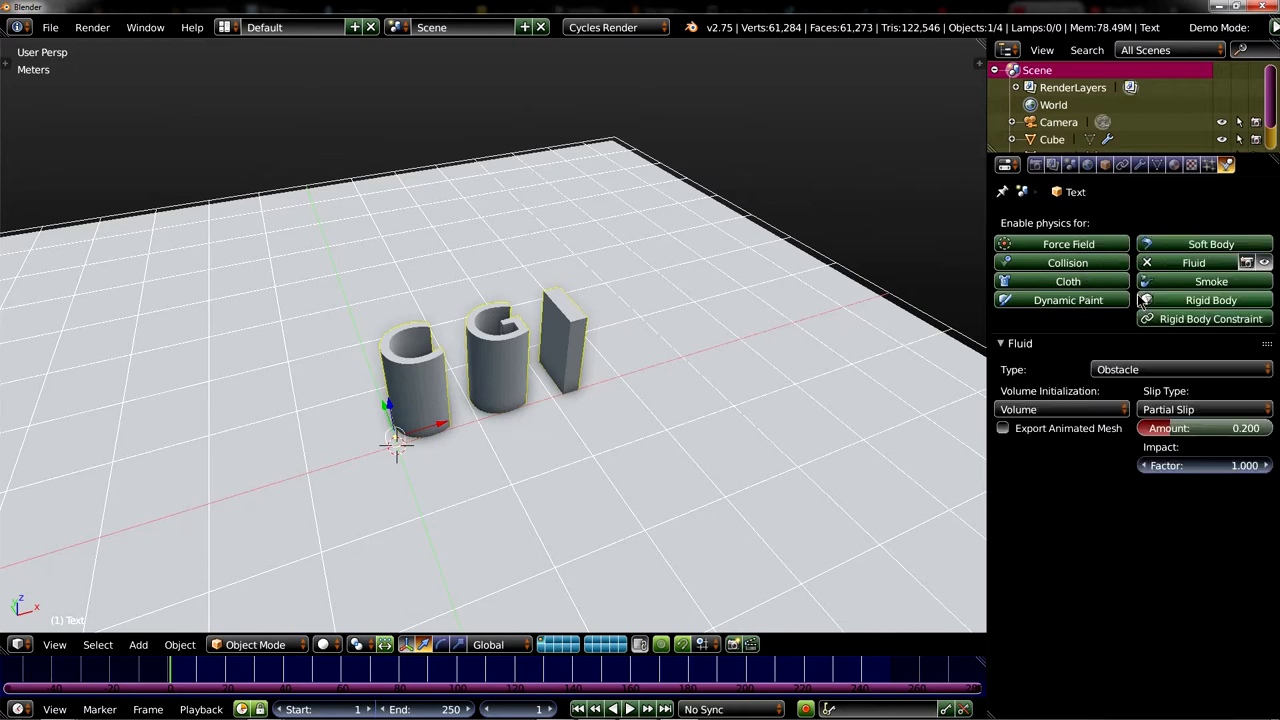
click(1060, 408)
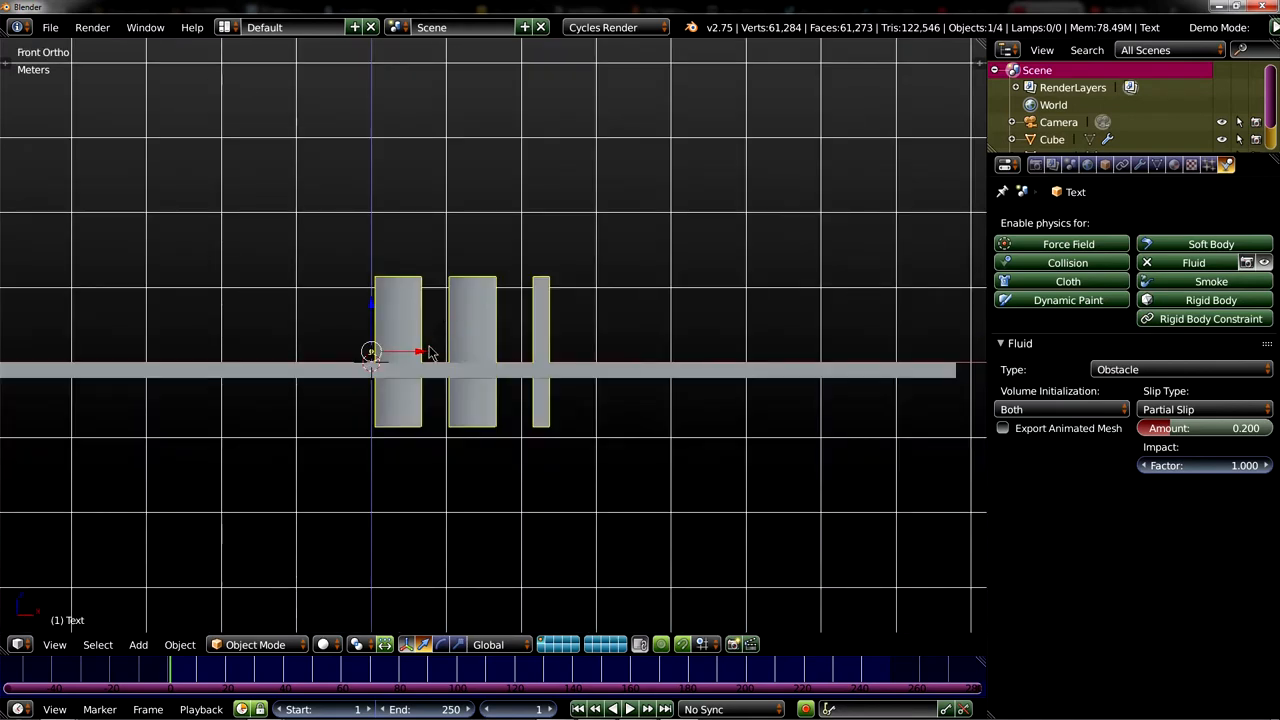
click(138, 644)
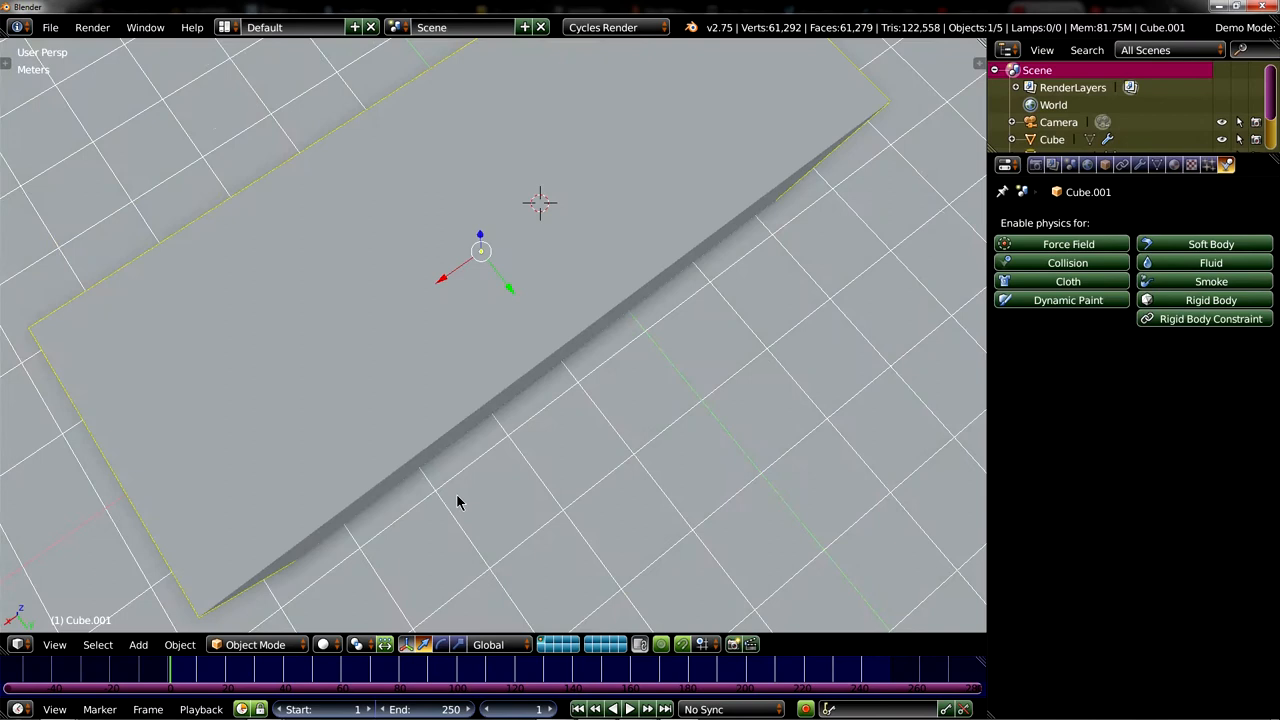
- Make Cube.001 the fluid Domain with Final viewport display and edited final resolution
click(1192, 262)
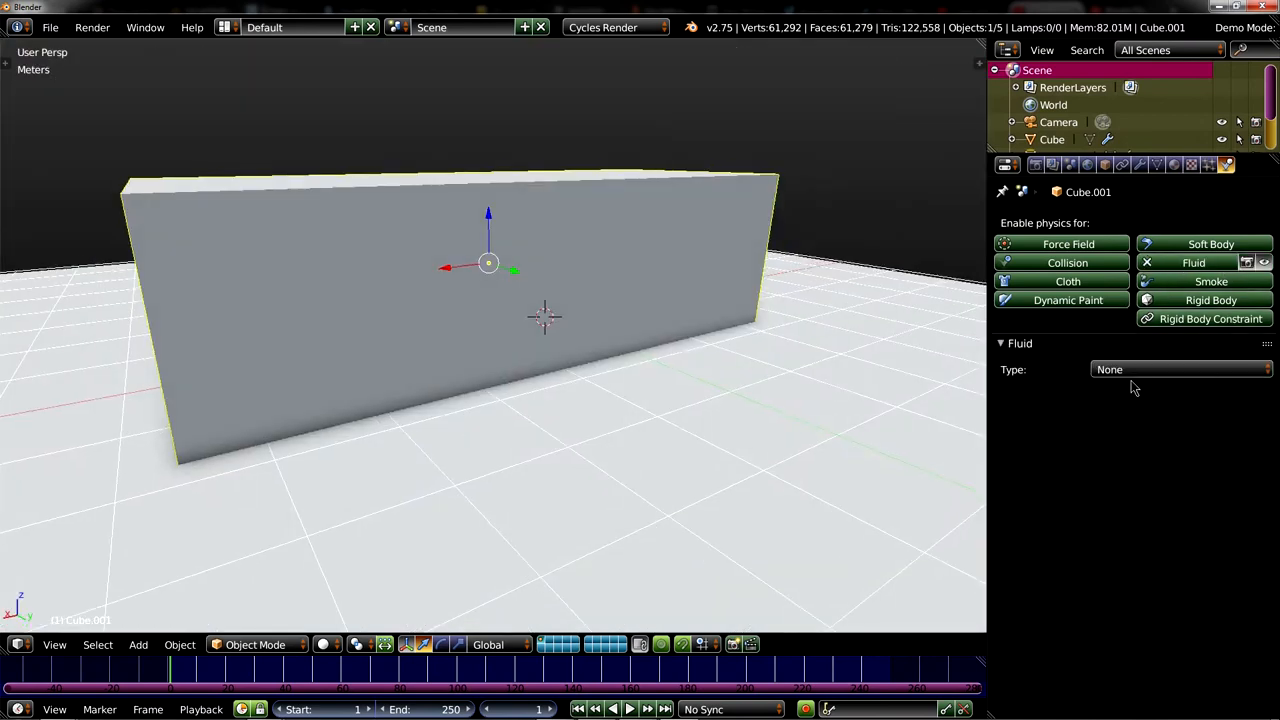
click(1180, 368)
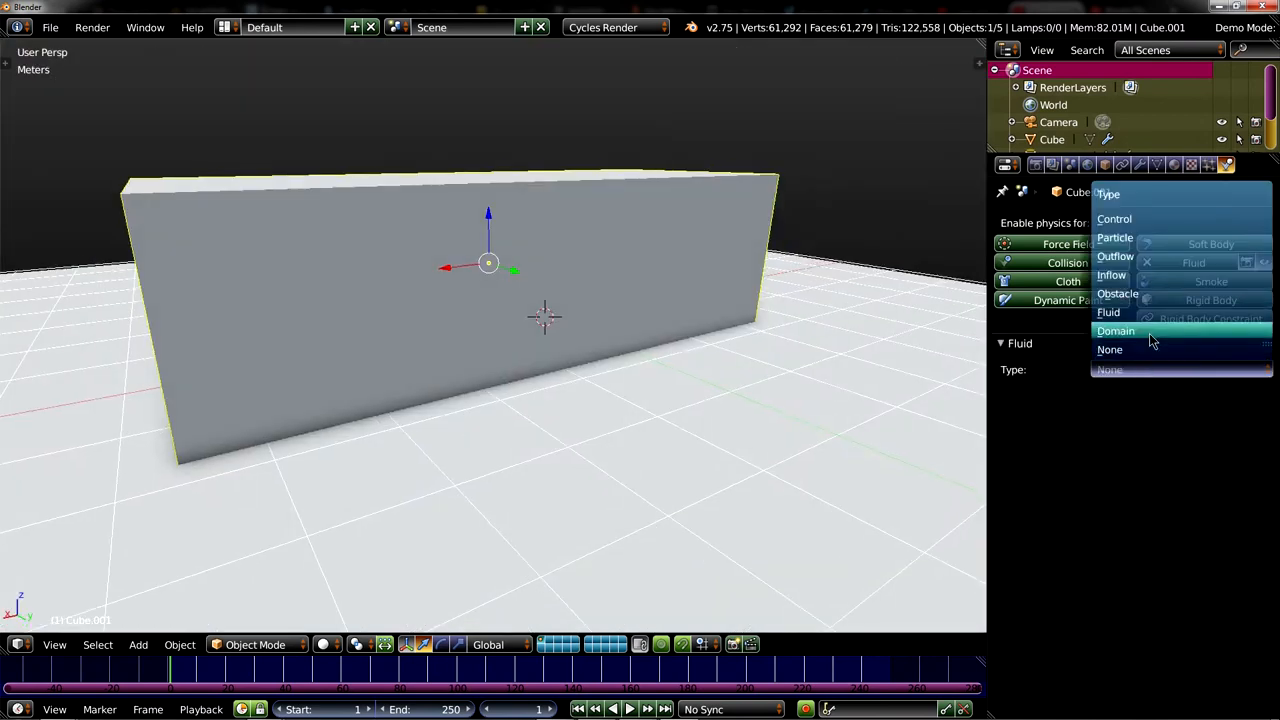
click(1116, 332)
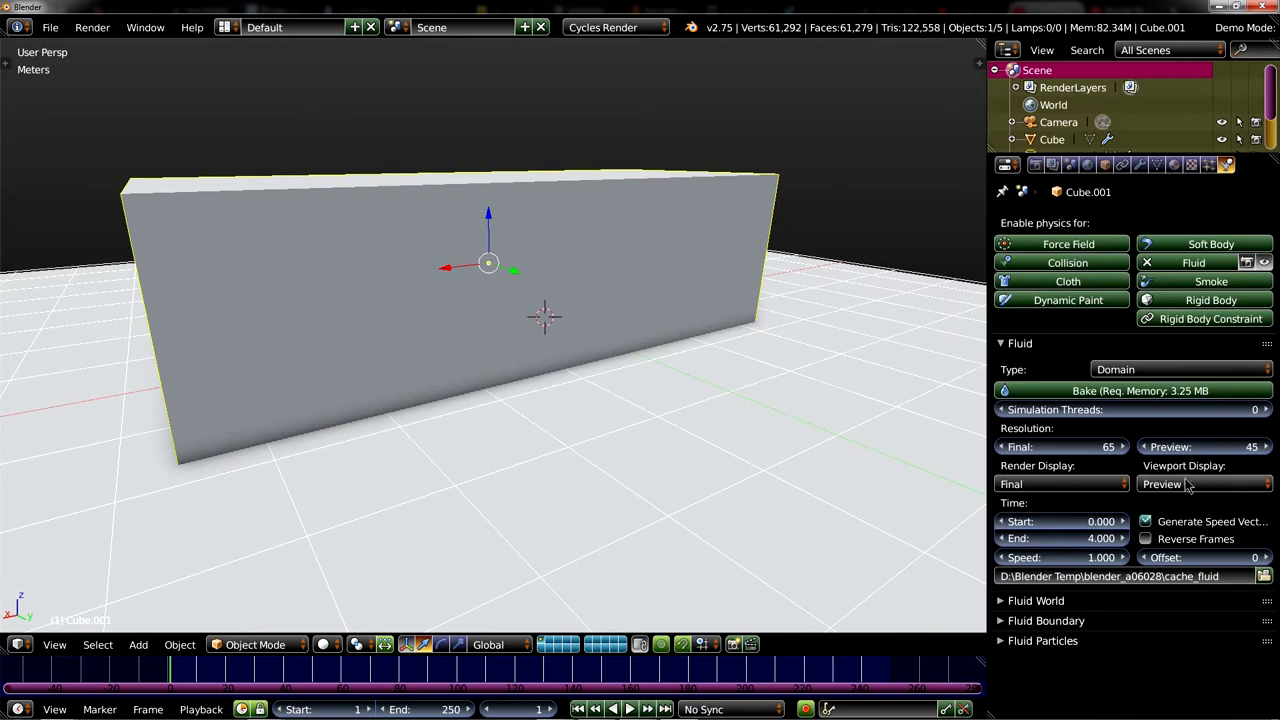
click(1204, 484)
text(100)
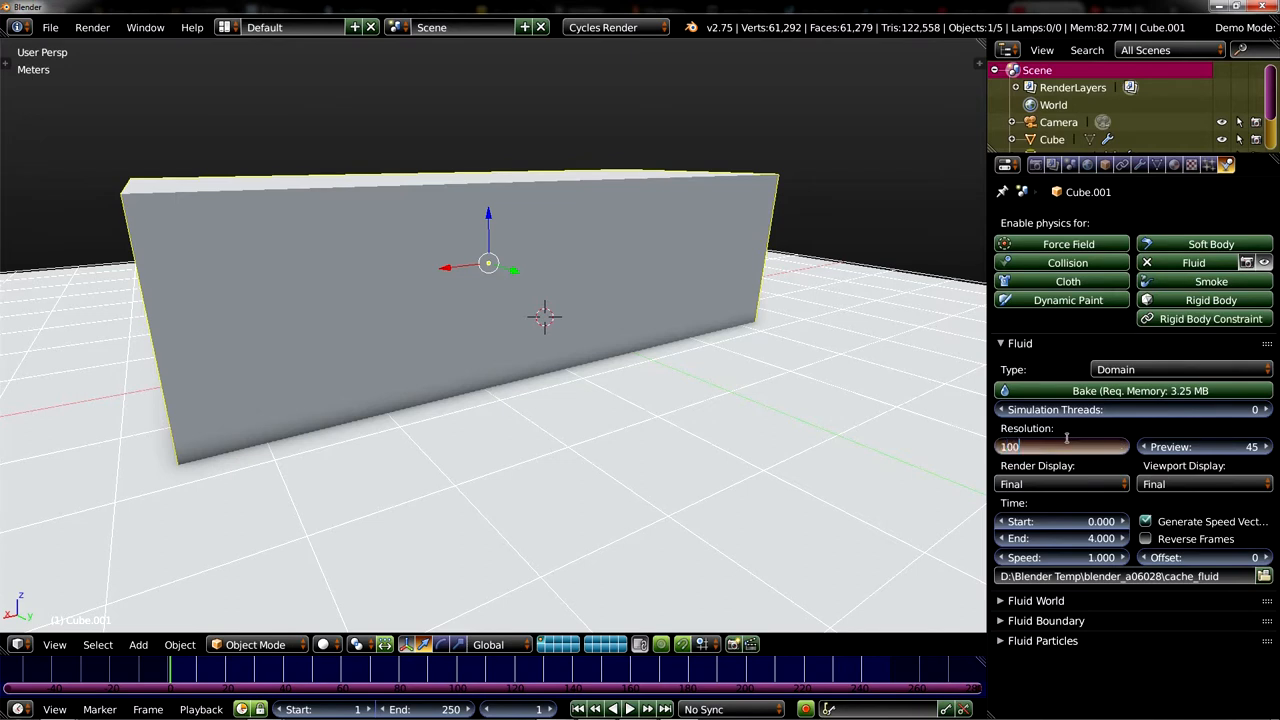
click(1060, 446)
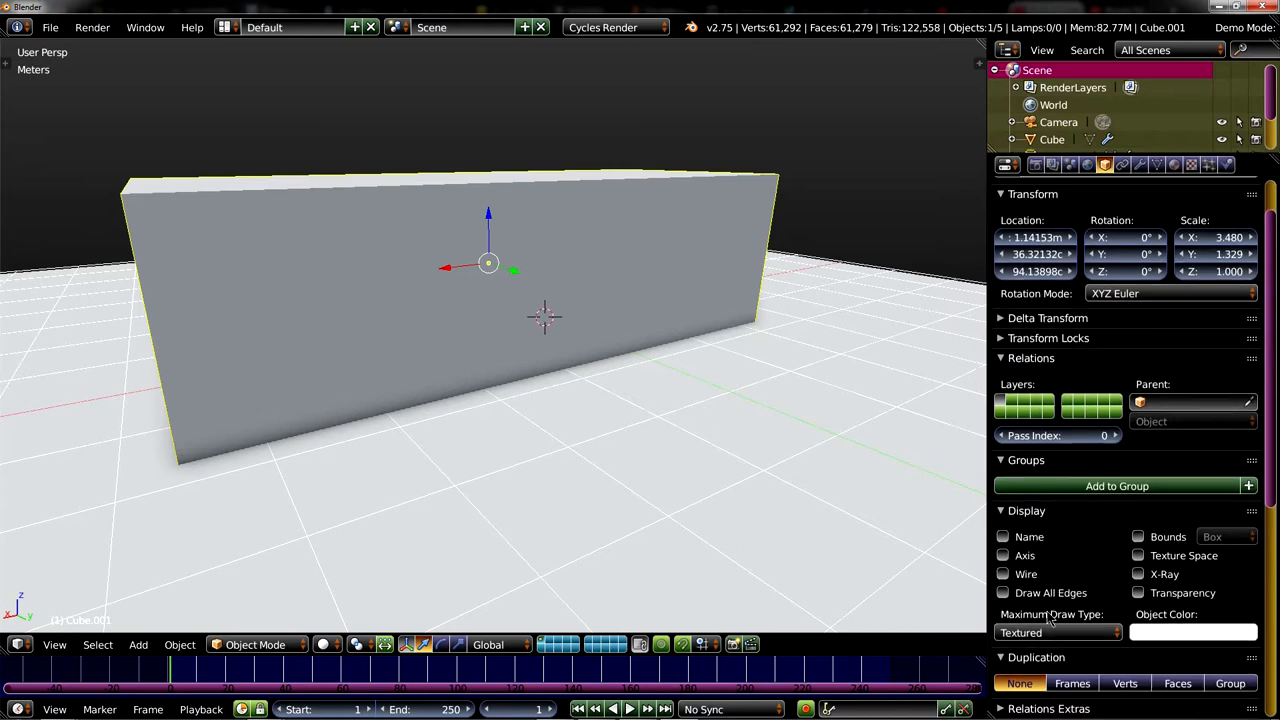
- Draw the domain as wireframe so the CGI letters show inside
click(1058, 632)
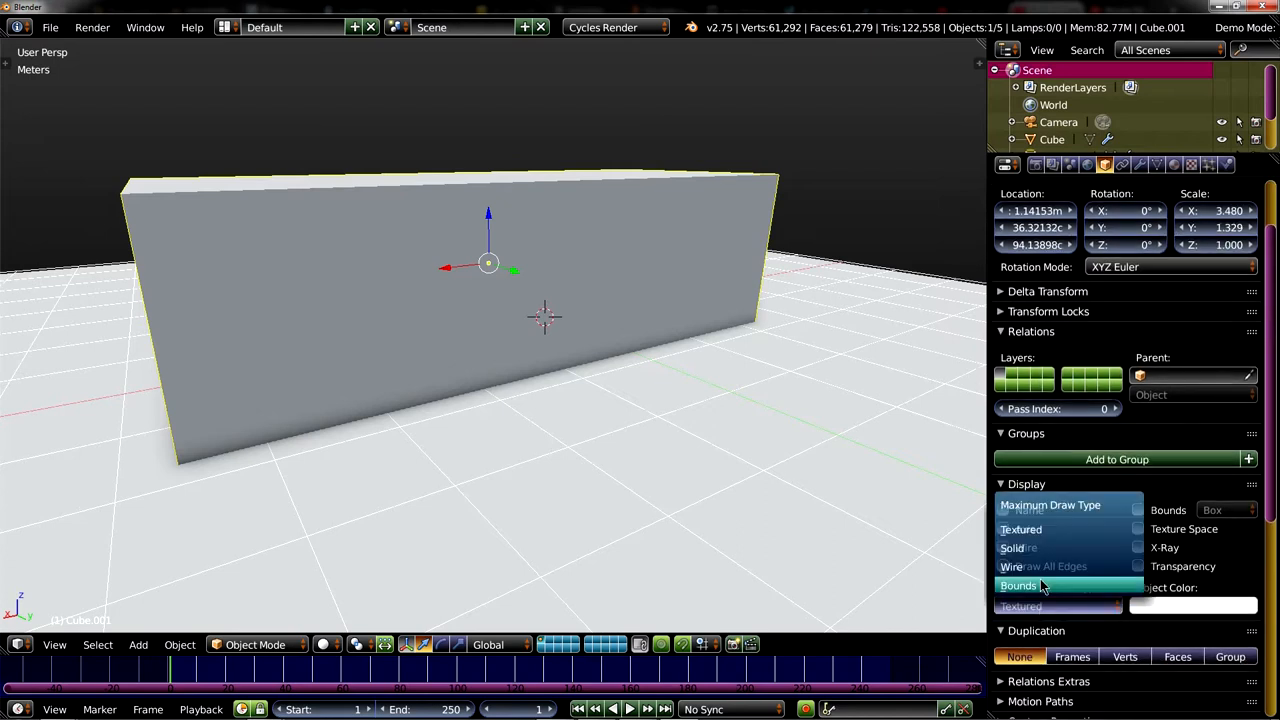
click(1012, 566)
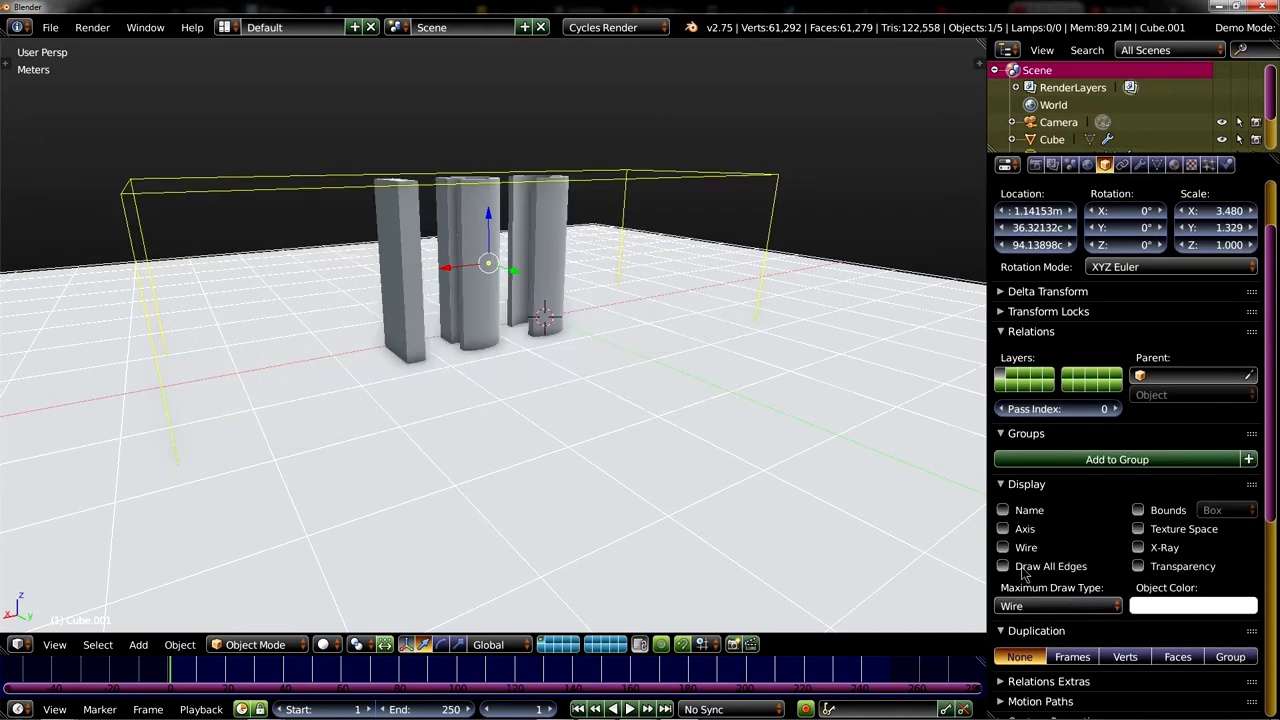
click(138, 644)
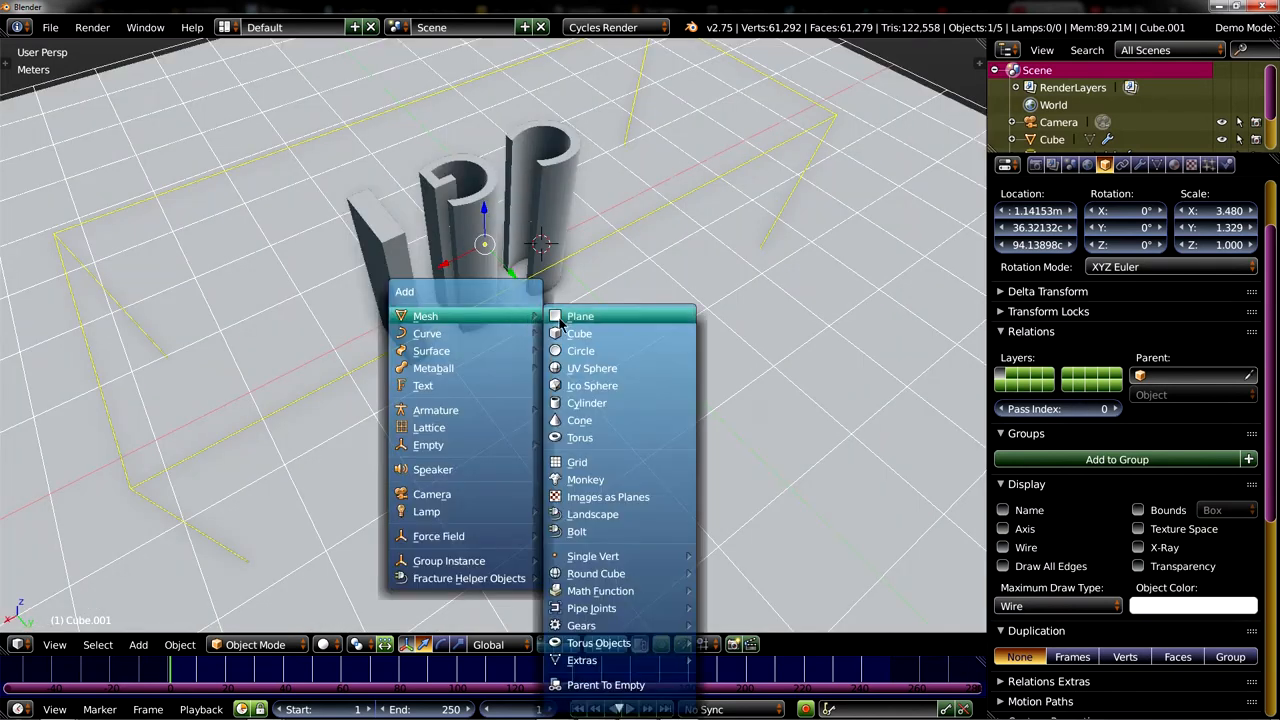
- Add Cube.002 in the domain as a fluid Inflow with -12 m/s Z velocity
click(580, 316)
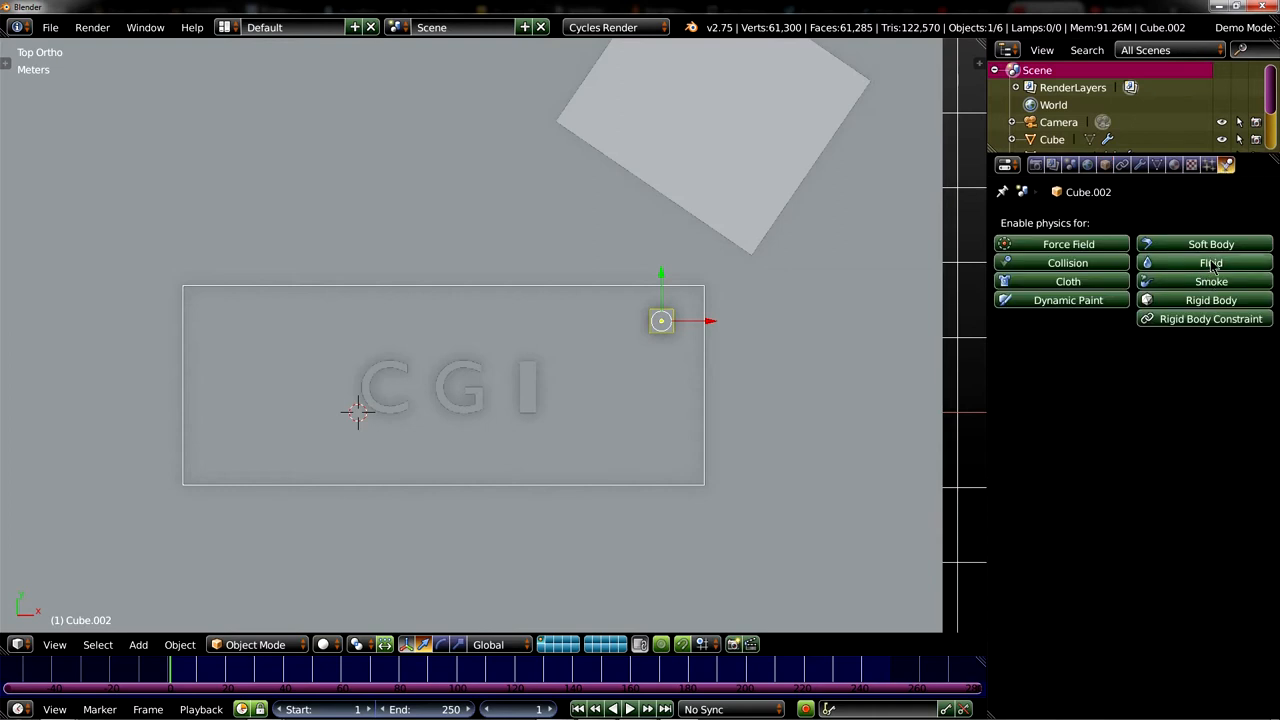
click(1192, 262)
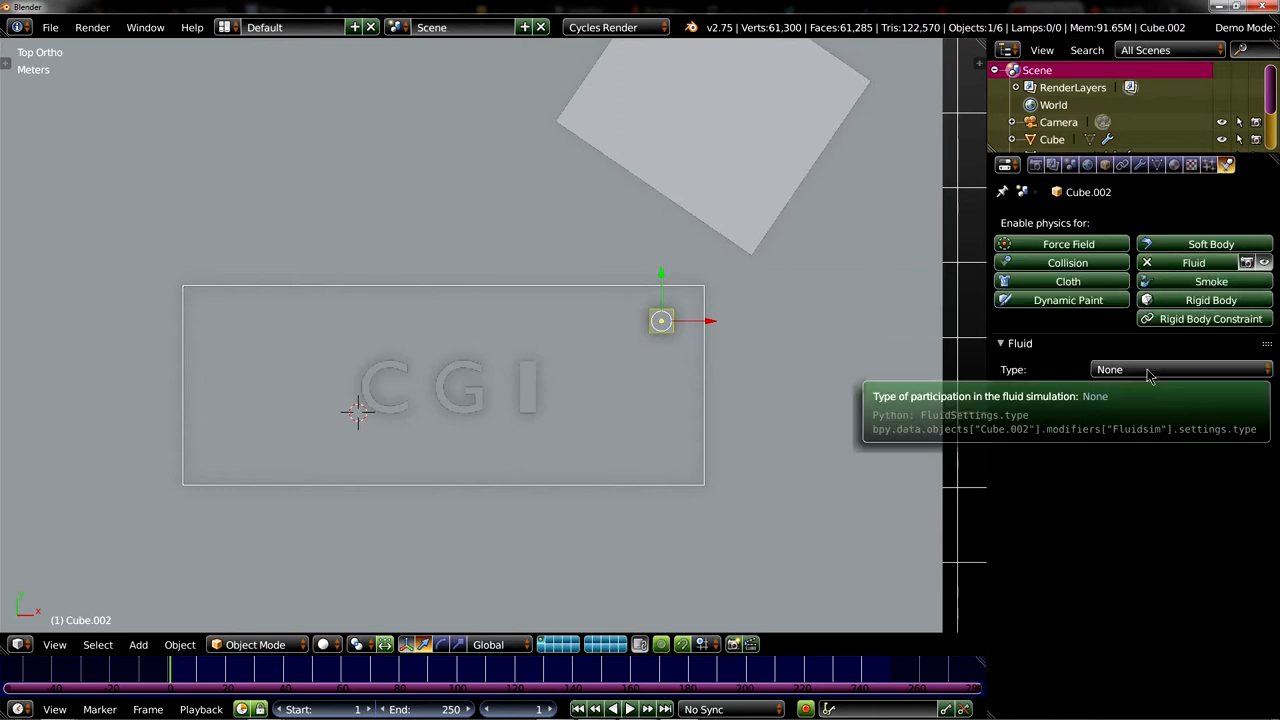
click(1180, 368)
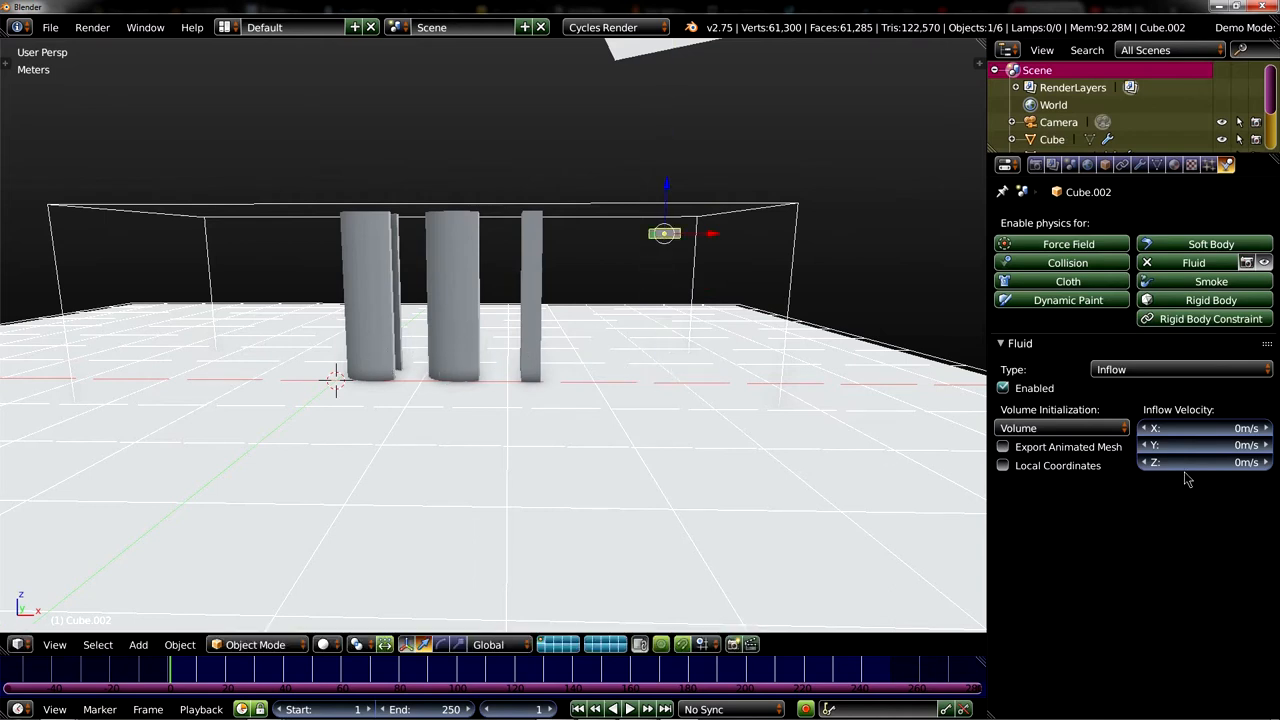
click(1204, 462)
text(-12)
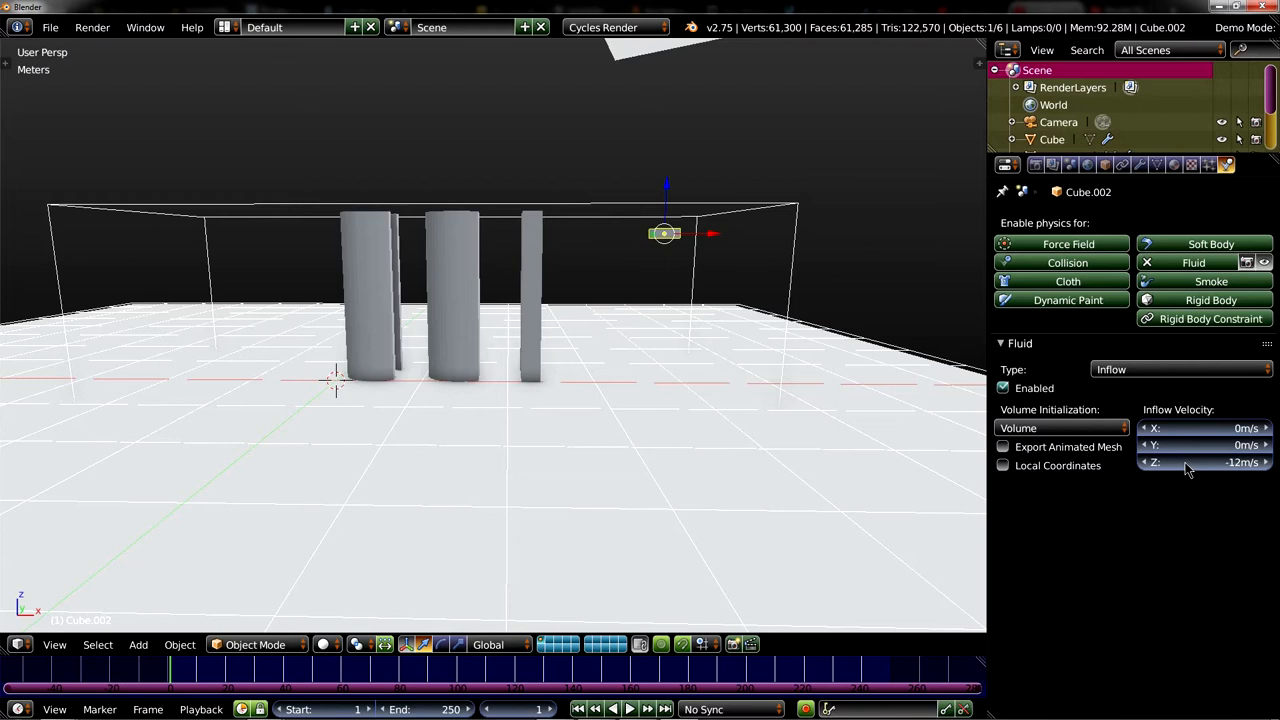
mouse_move(1210, 474)
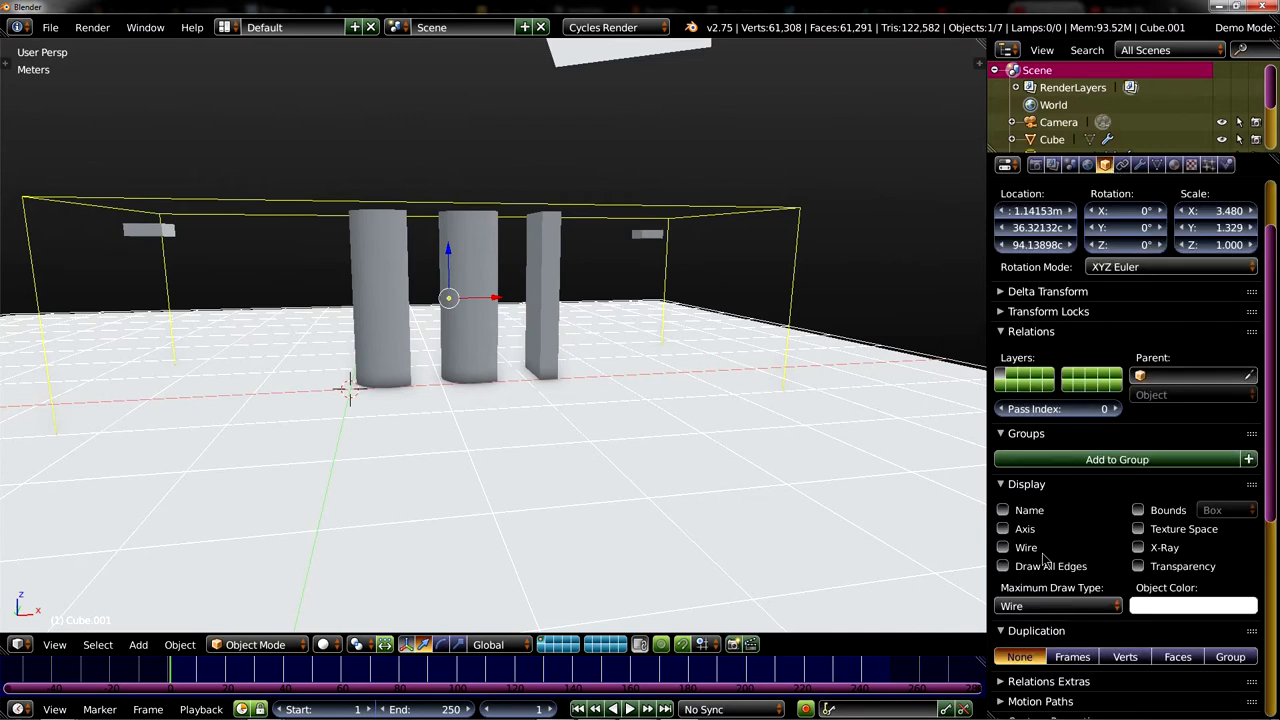
- Bake the domain's fluid simulation at final resolution 100 and speed 2
click(1056, 606)
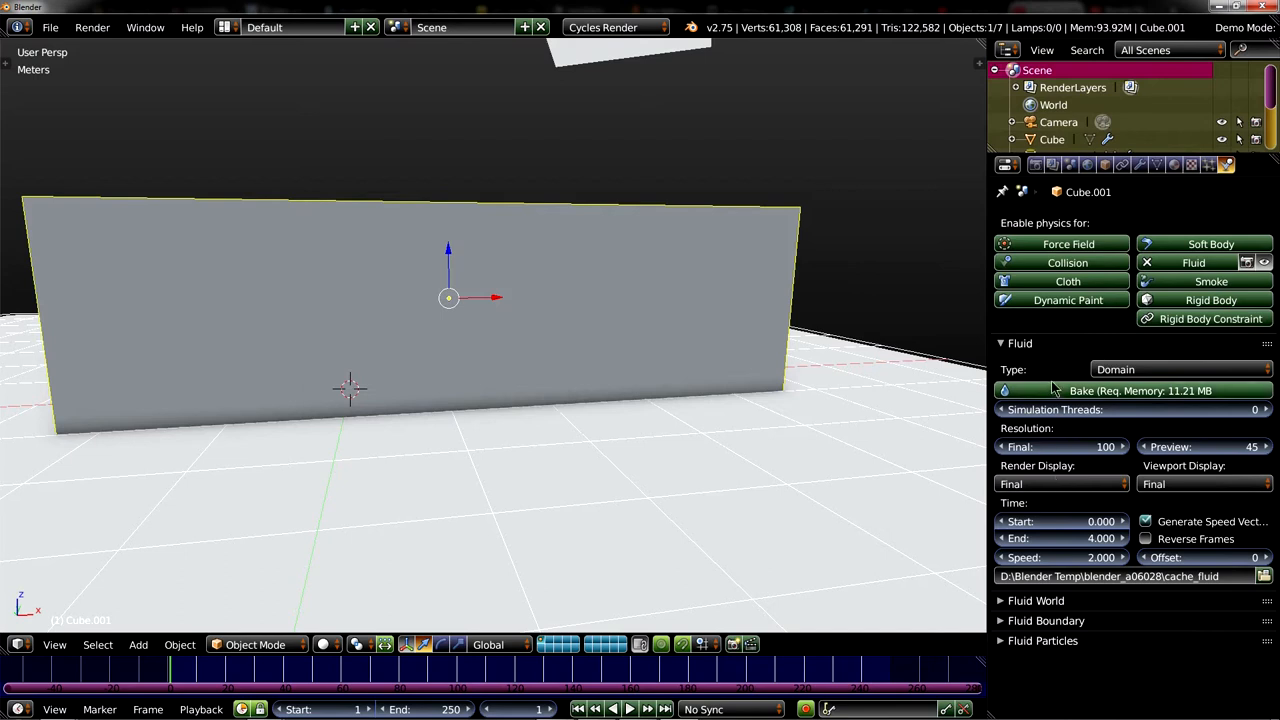
mouse_move(1070, 390)
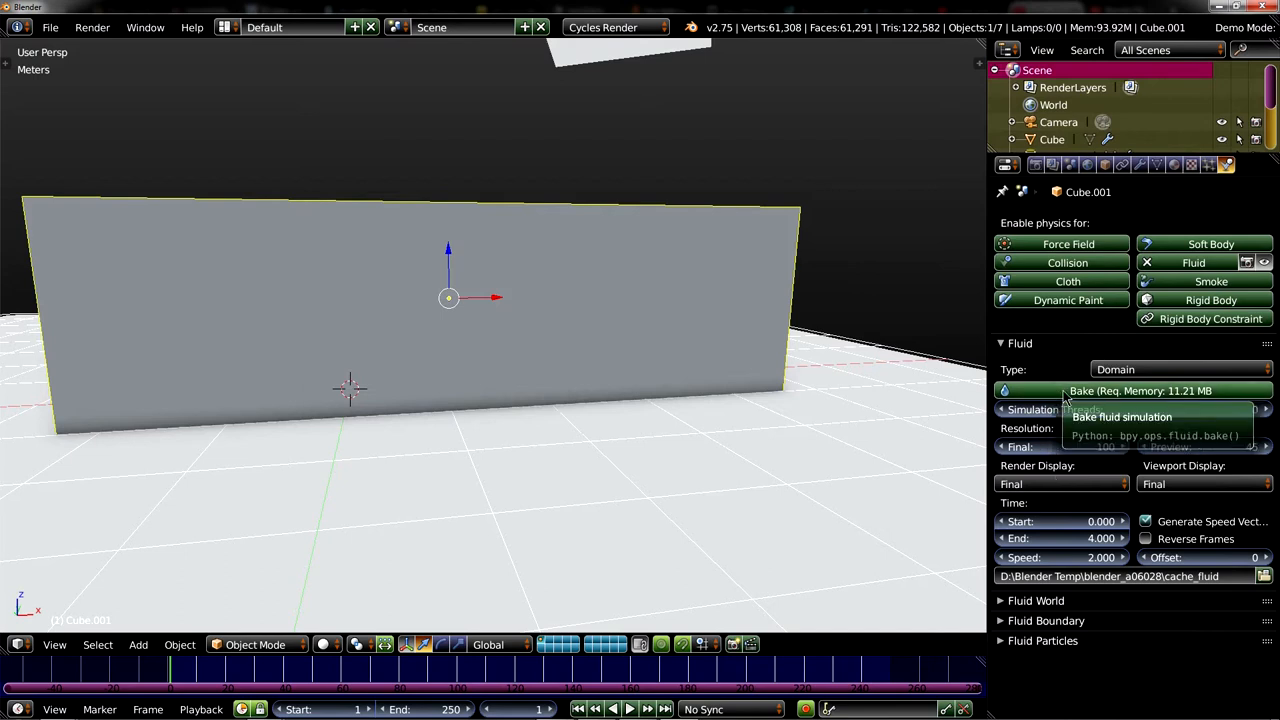
click(1140, 390)
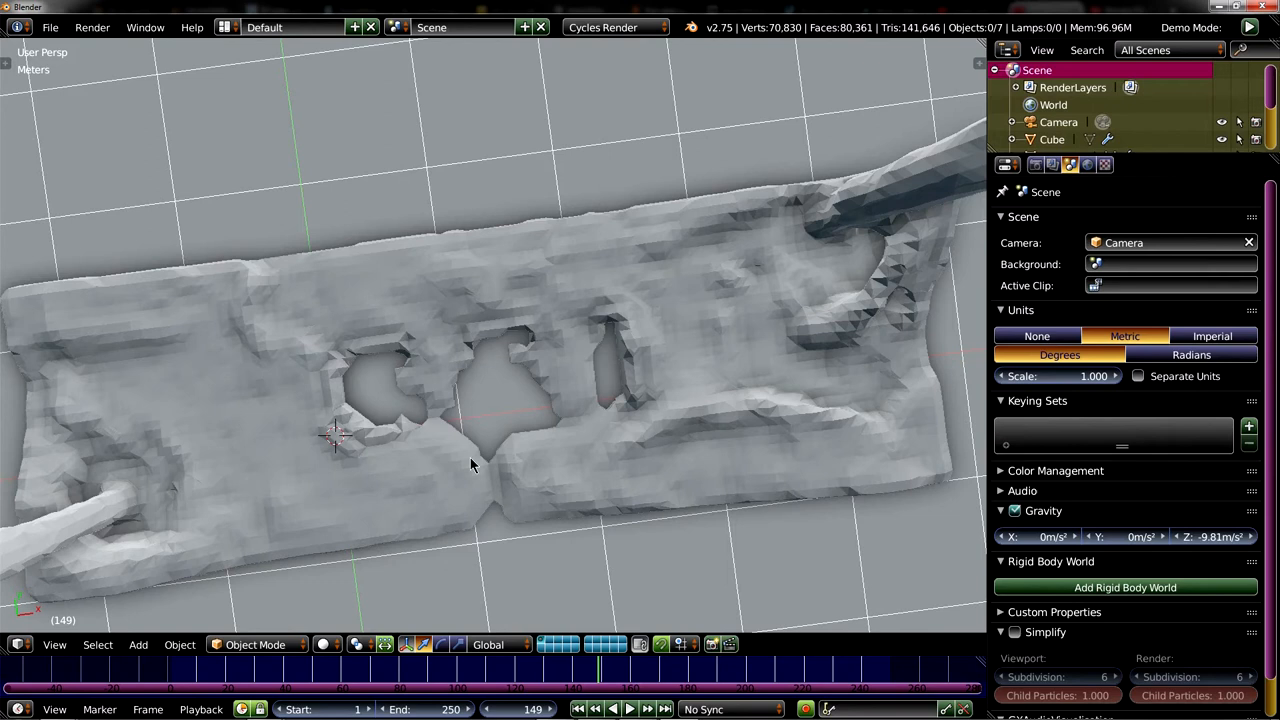
mouse_move(600, 308)
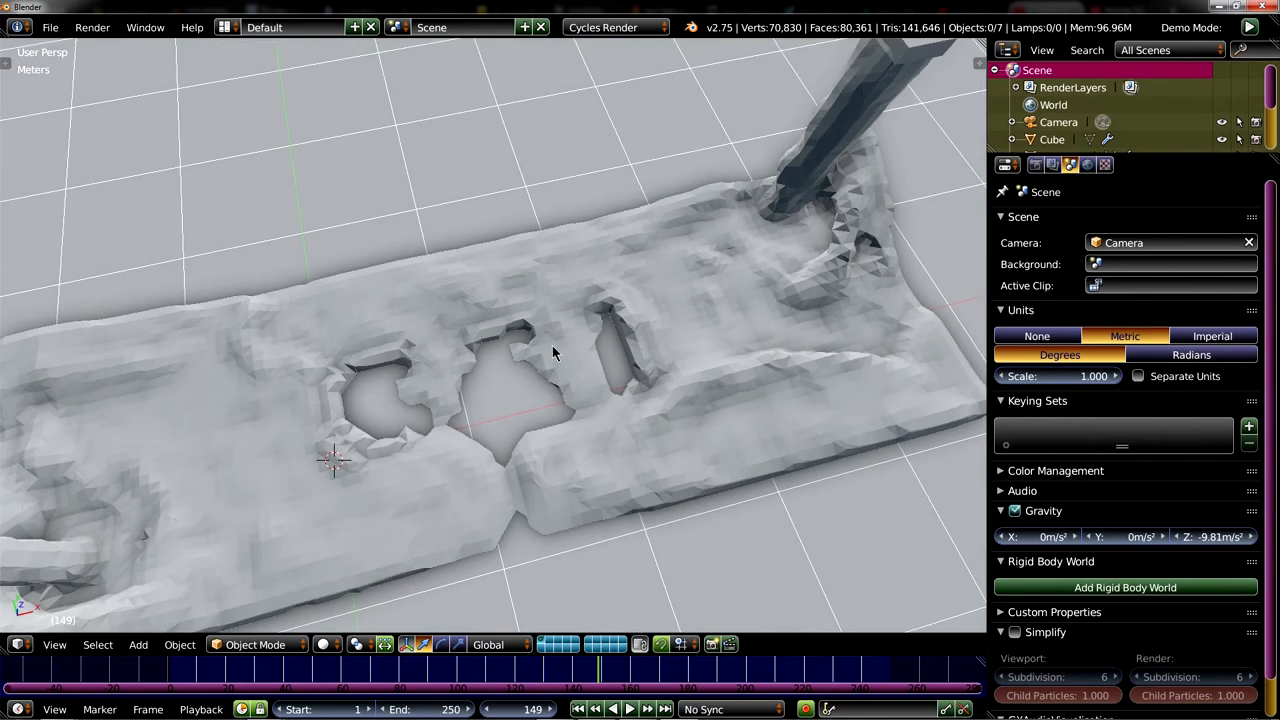
mouse_move(512, 392)
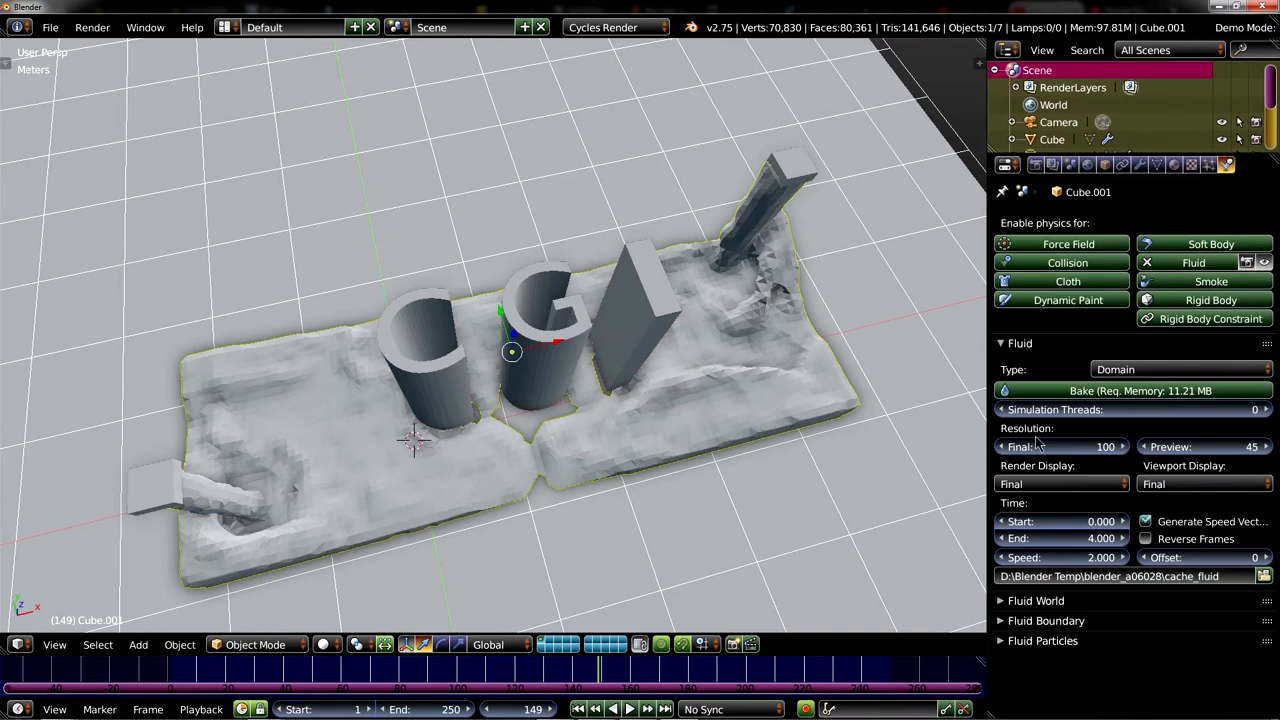
- Edit the domain's Final resolution after scrubbing to frame 149
click(1060, 446)
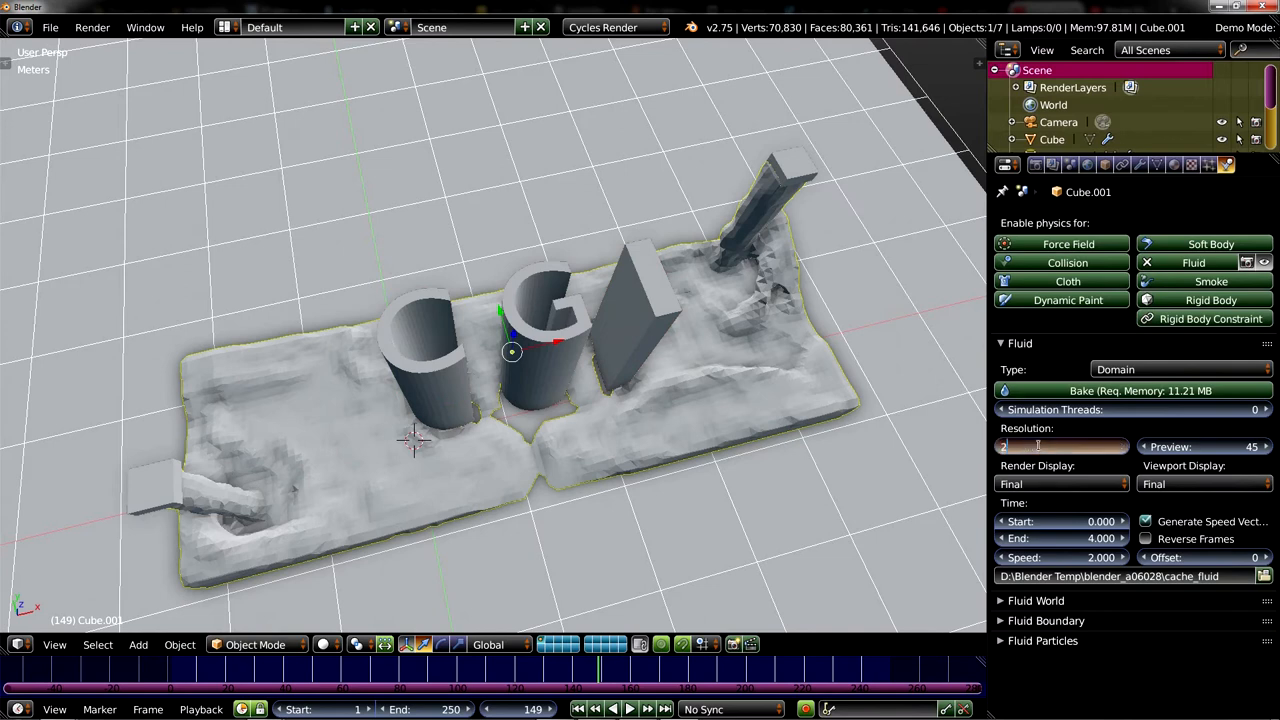
click(1062, 448)
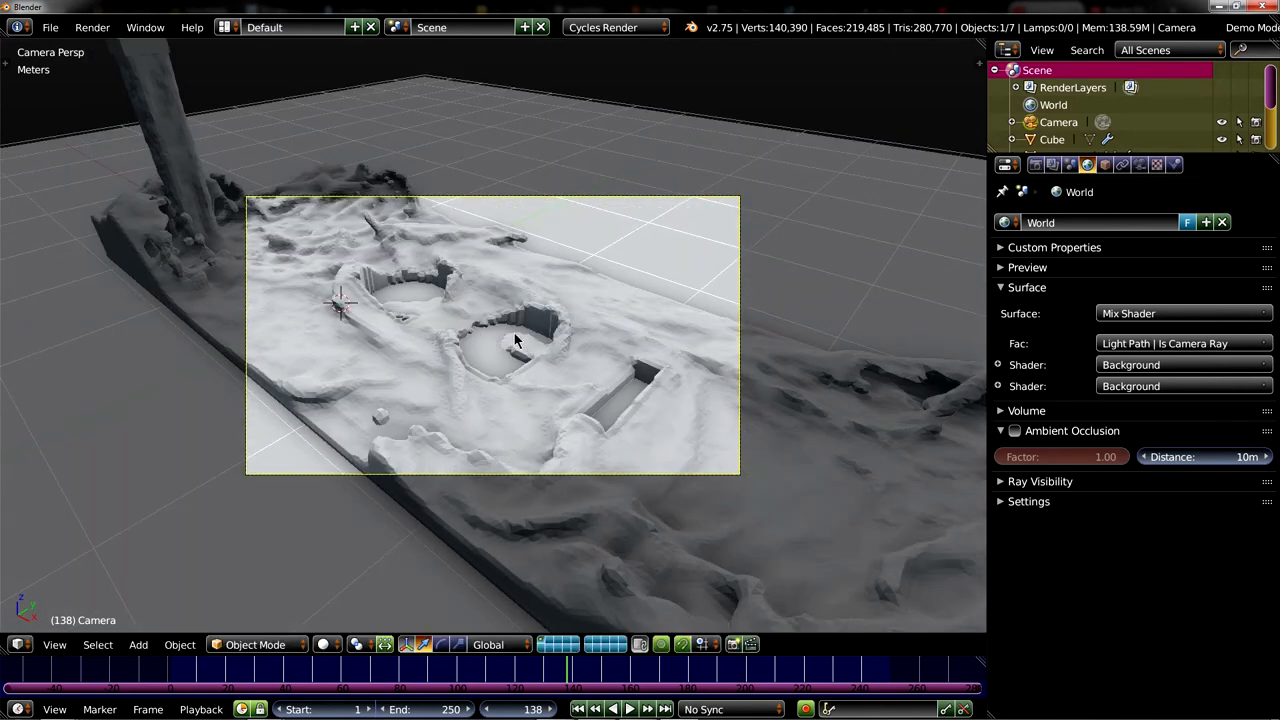
- Select the fluid domain to densify its surface seen through the camera
click(516, 340)
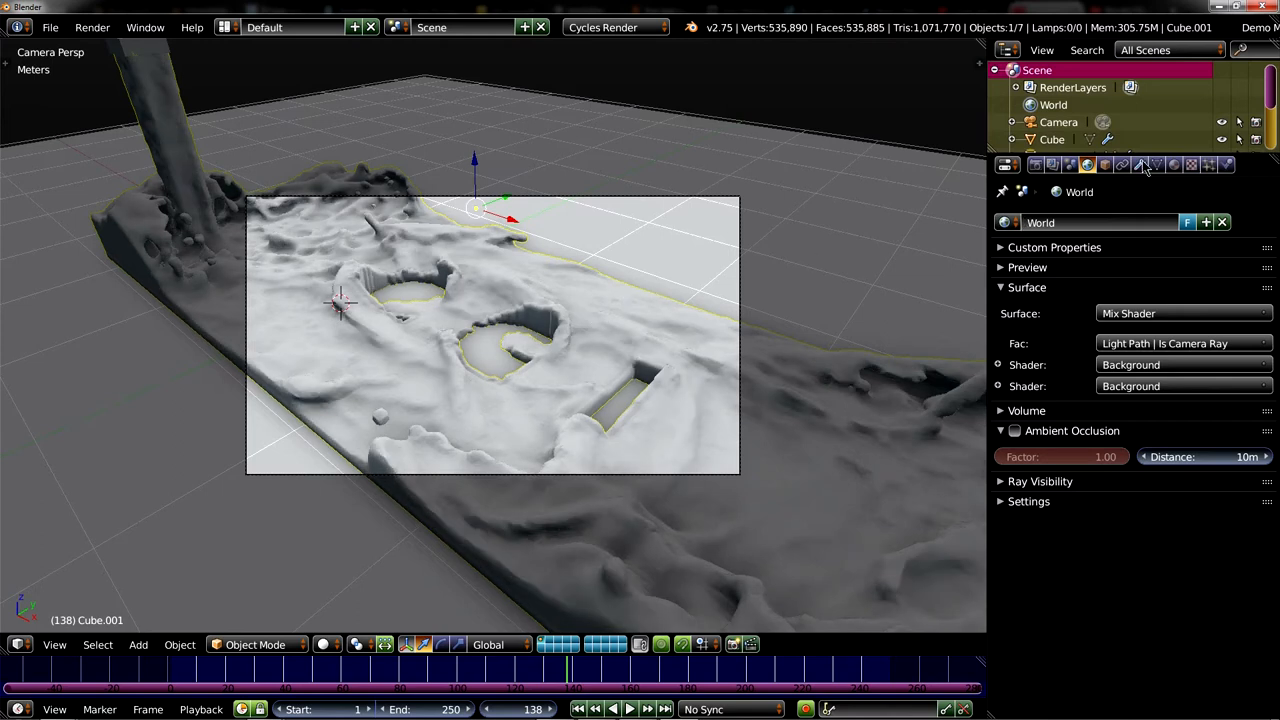
click(1120, 164)
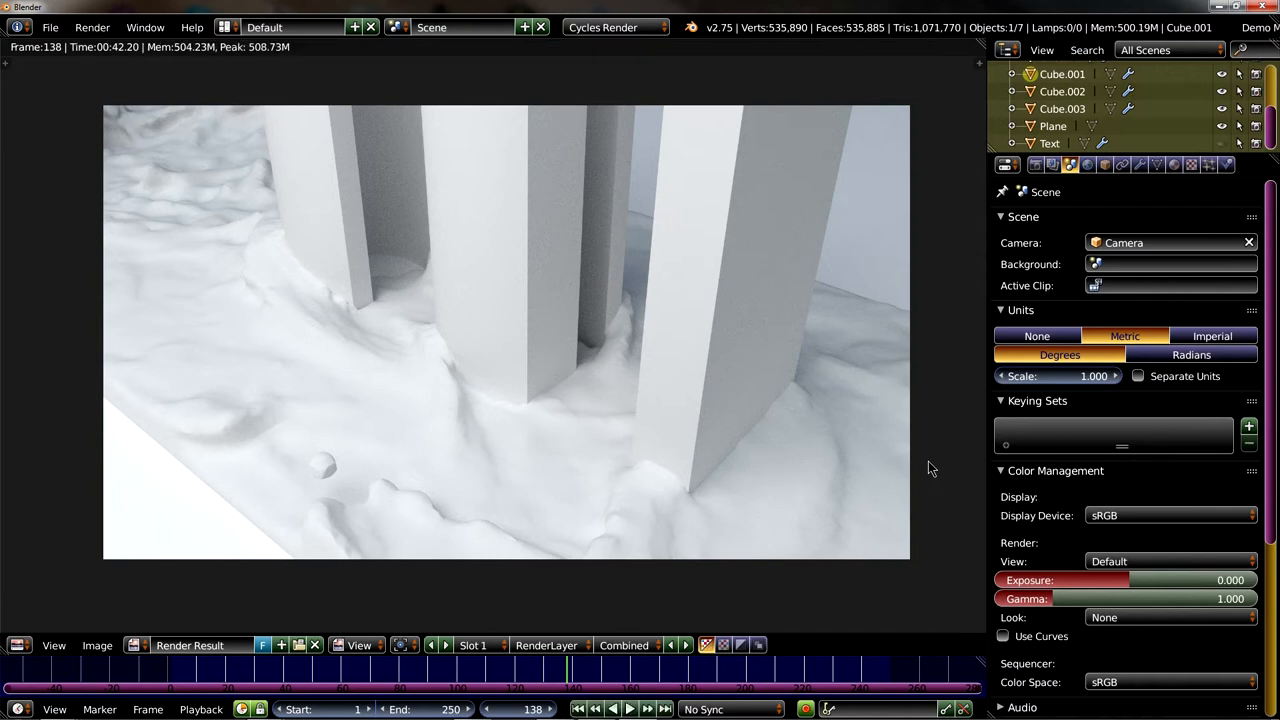
mouse_move(720, 356)
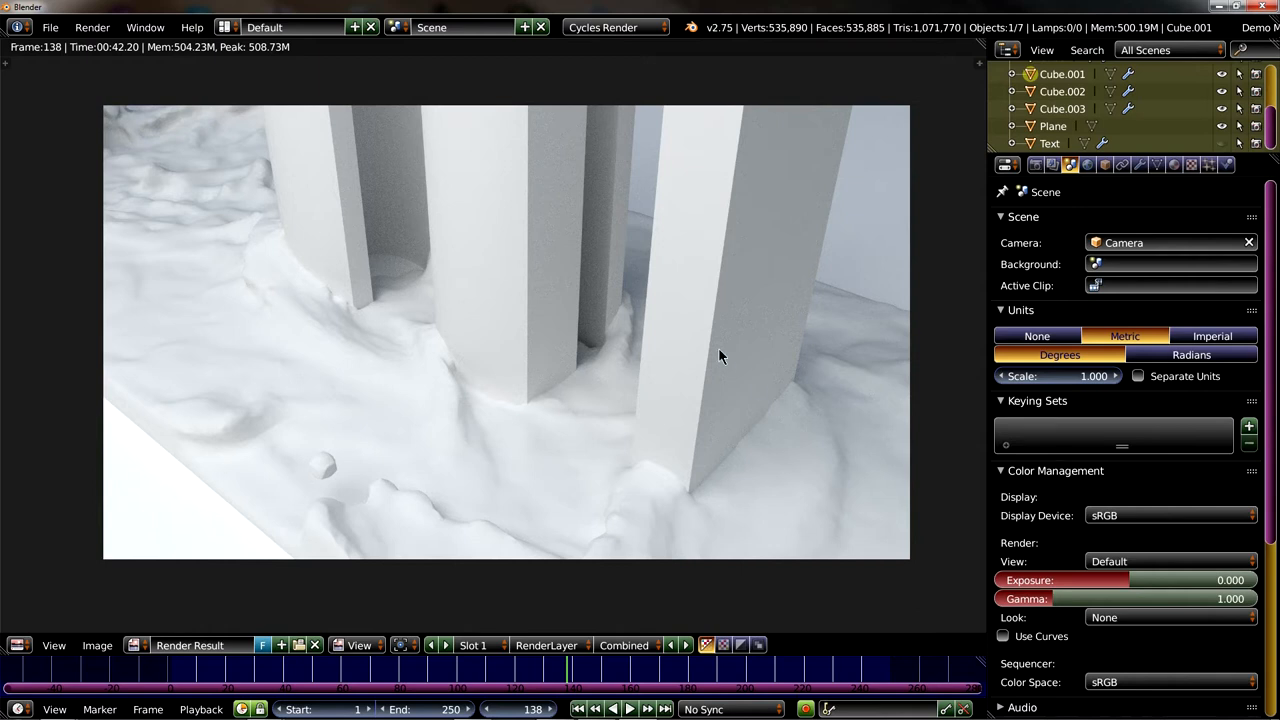
mouse_move(660, 388)
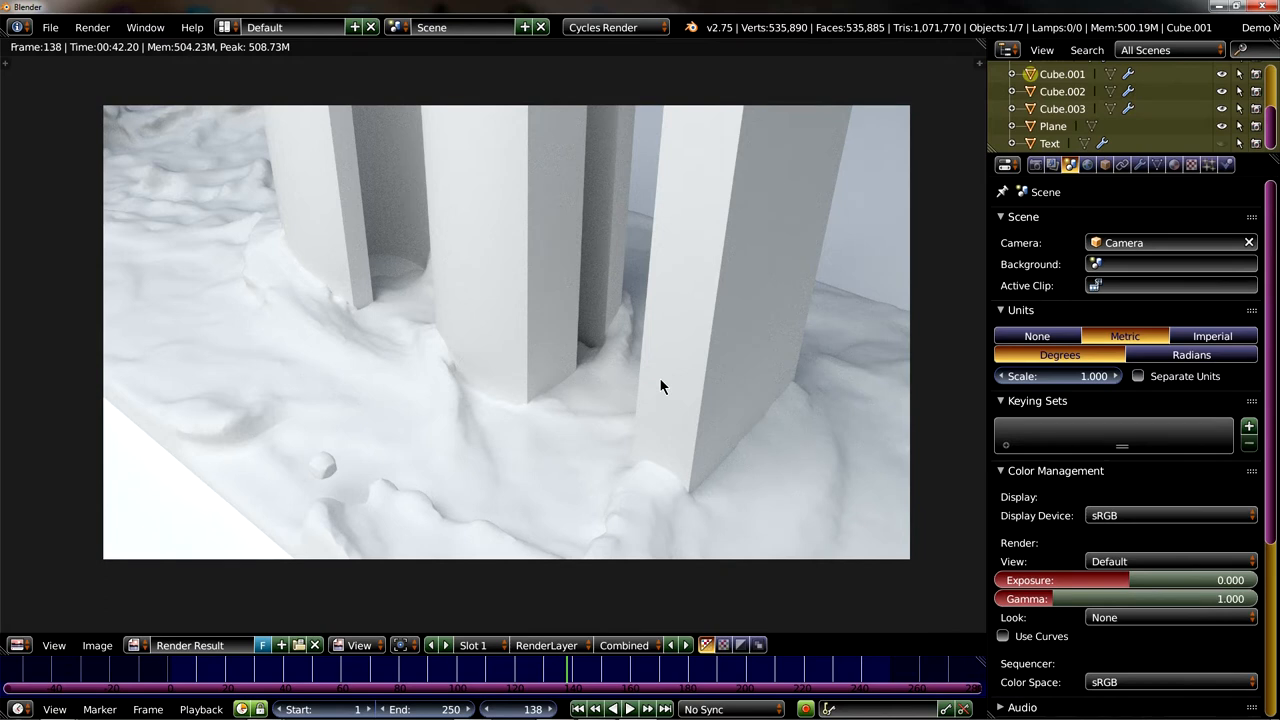
mouse_move(668, 388)
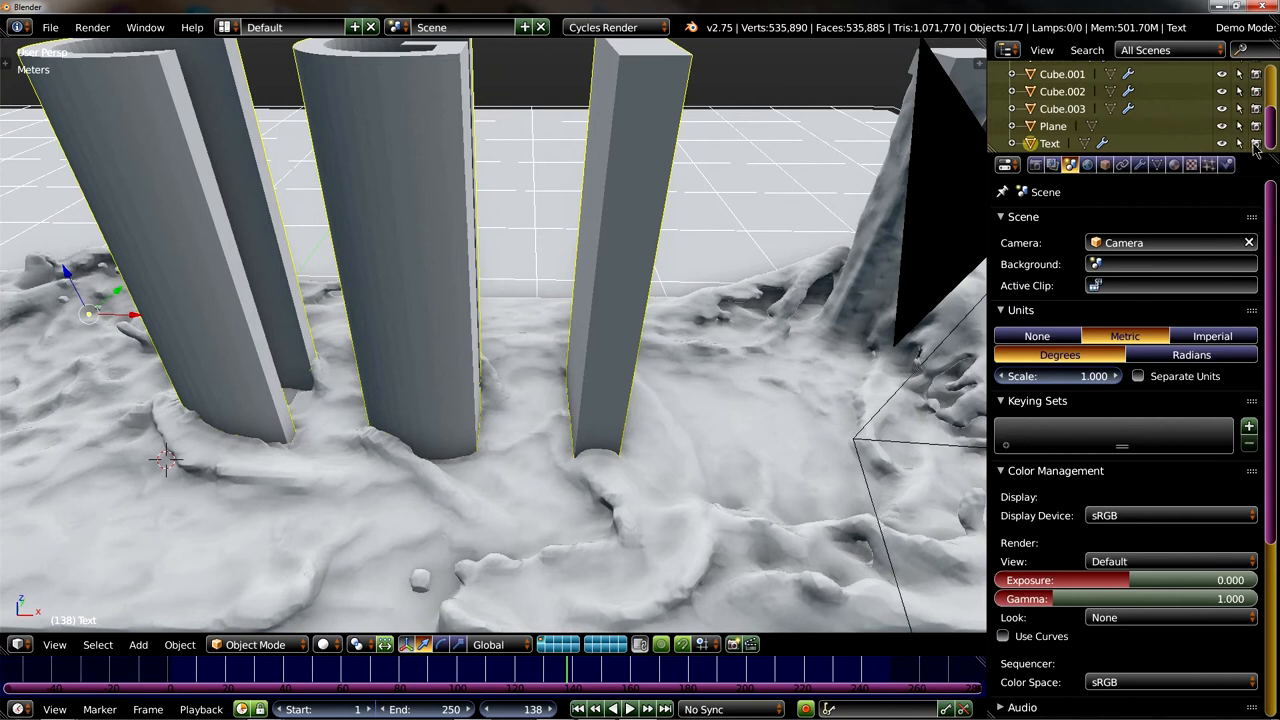
mouse_move(1256, 144)
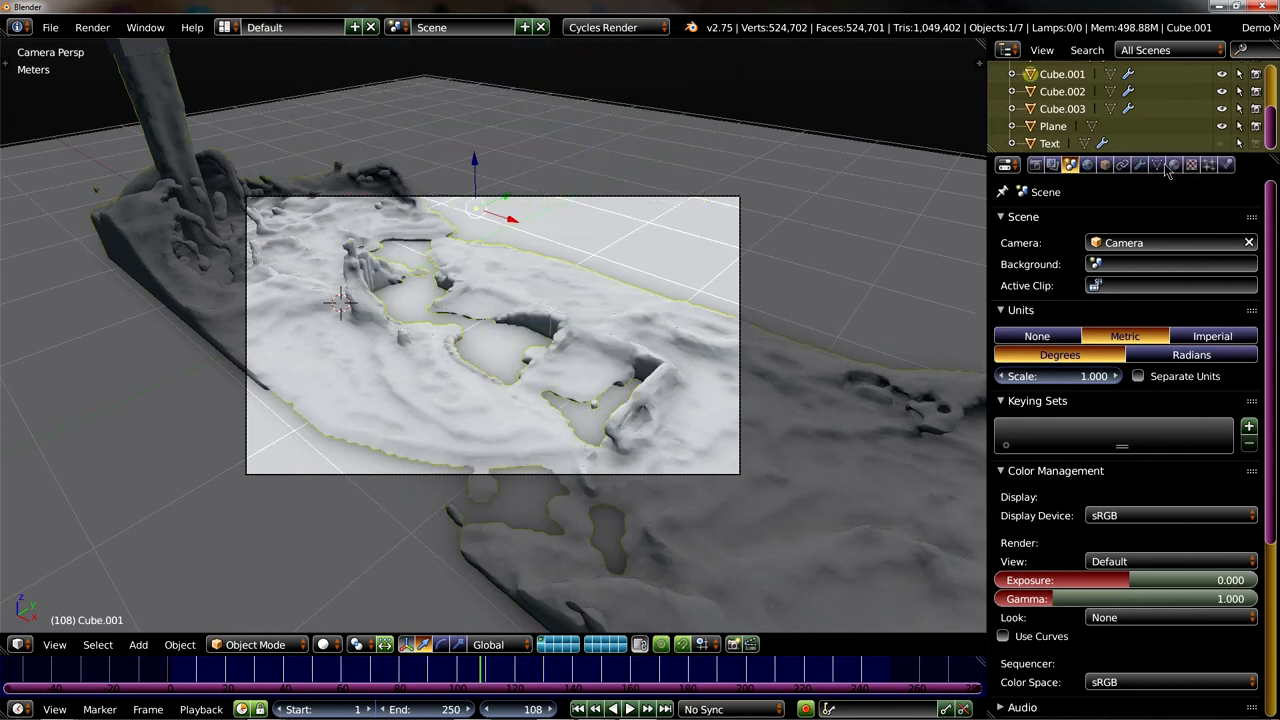
- Give the fluid a new Glass BSDF material with IOR 1.330 for water
click(1174, 164)
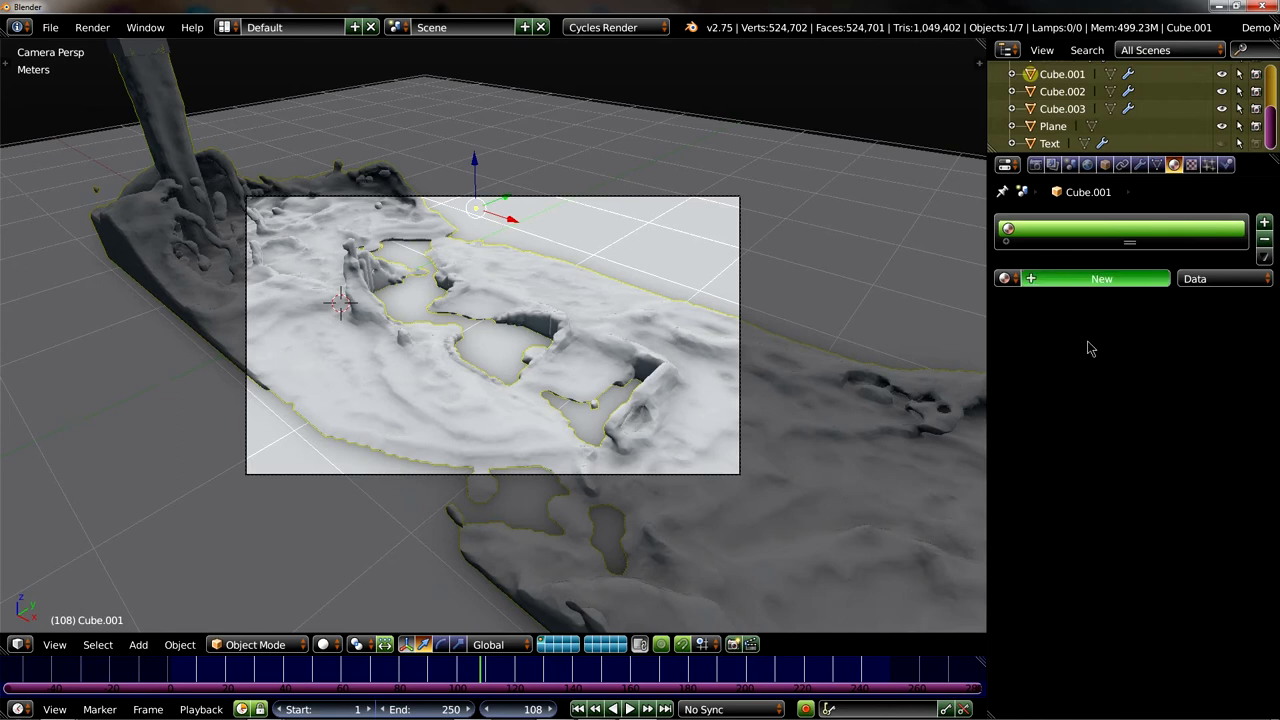
click(1100, 278)
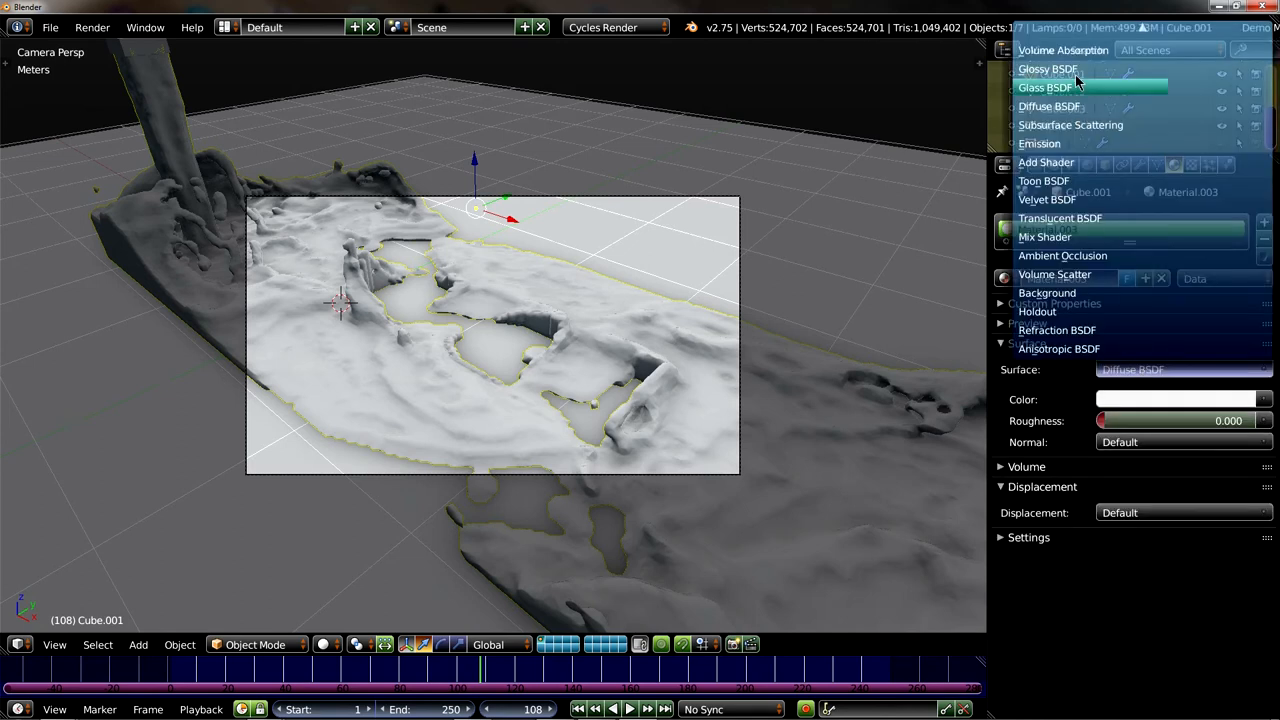
click(1044, 88)
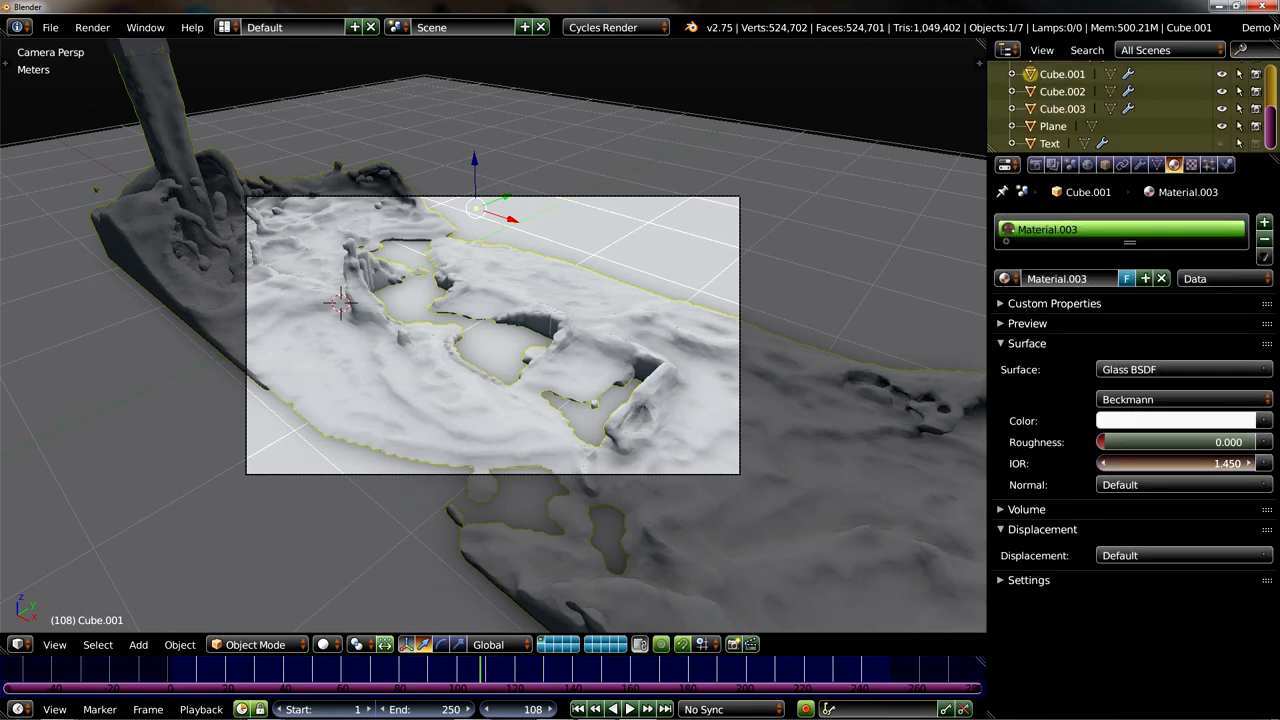
click(1180, 464)
text(1.330)
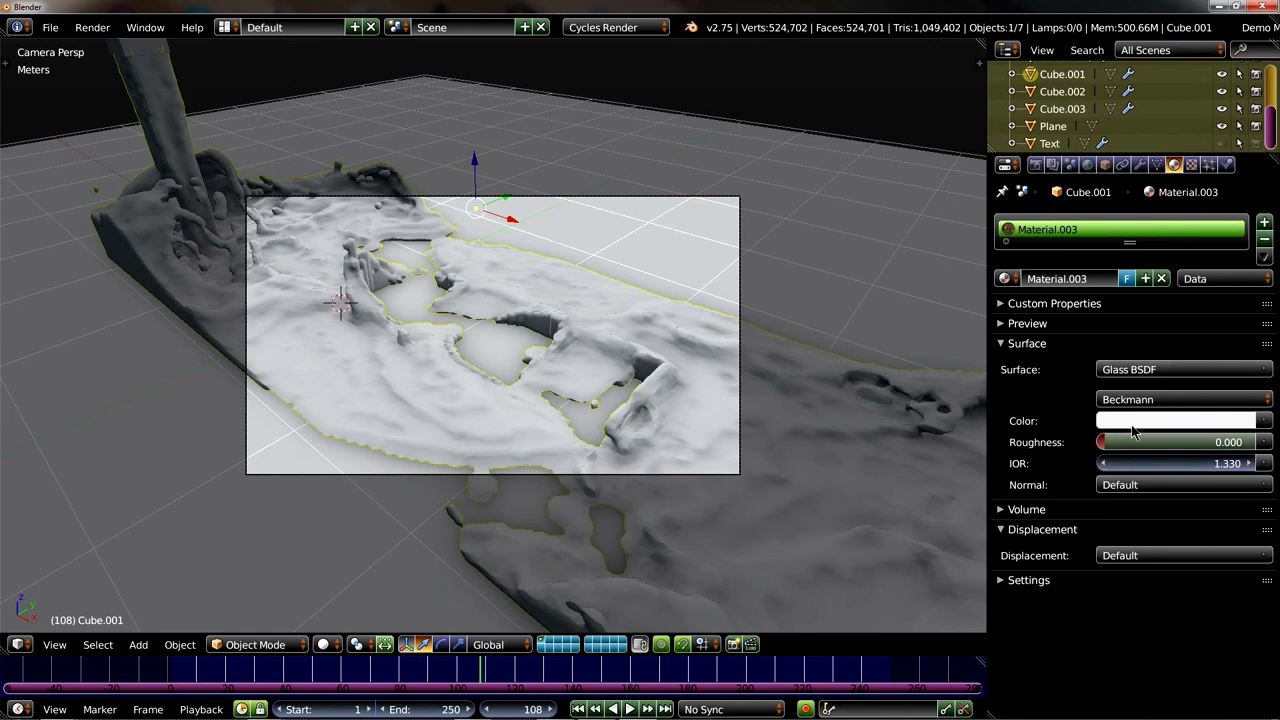
- Check the glass colour swatch and preview the material rendered in the viewport
click(1180, 420)
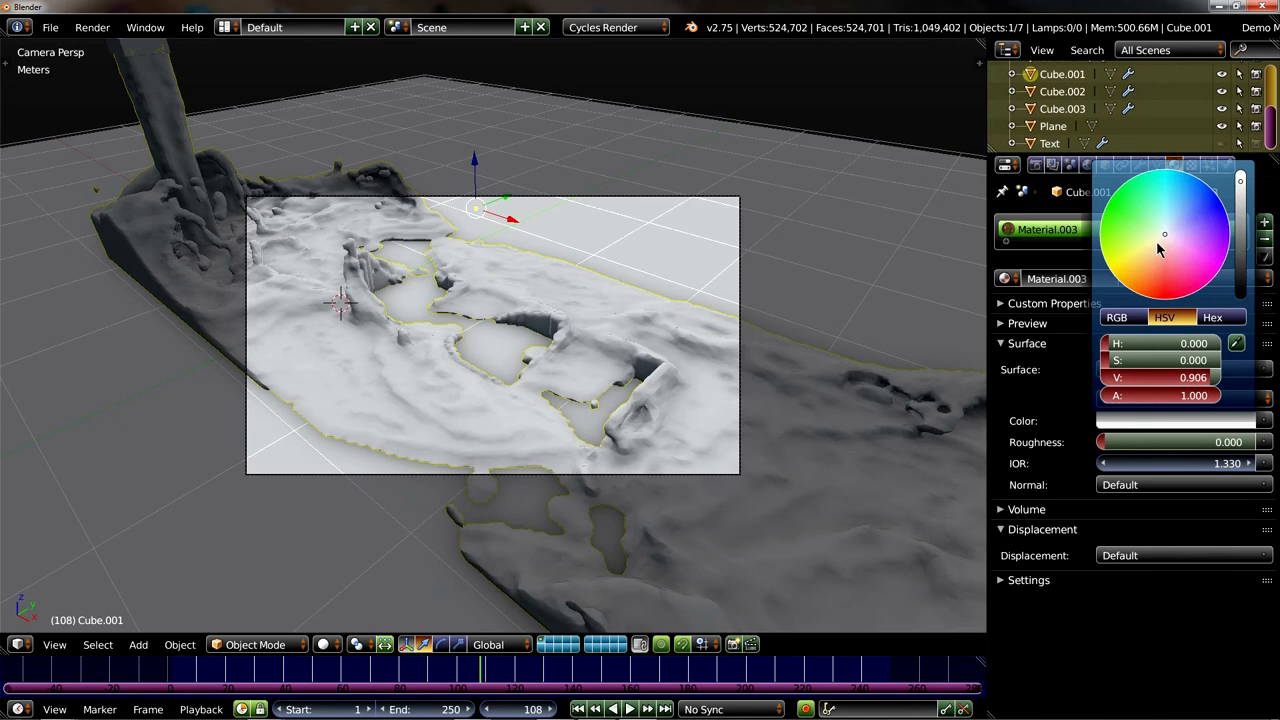
click(1160, 240)
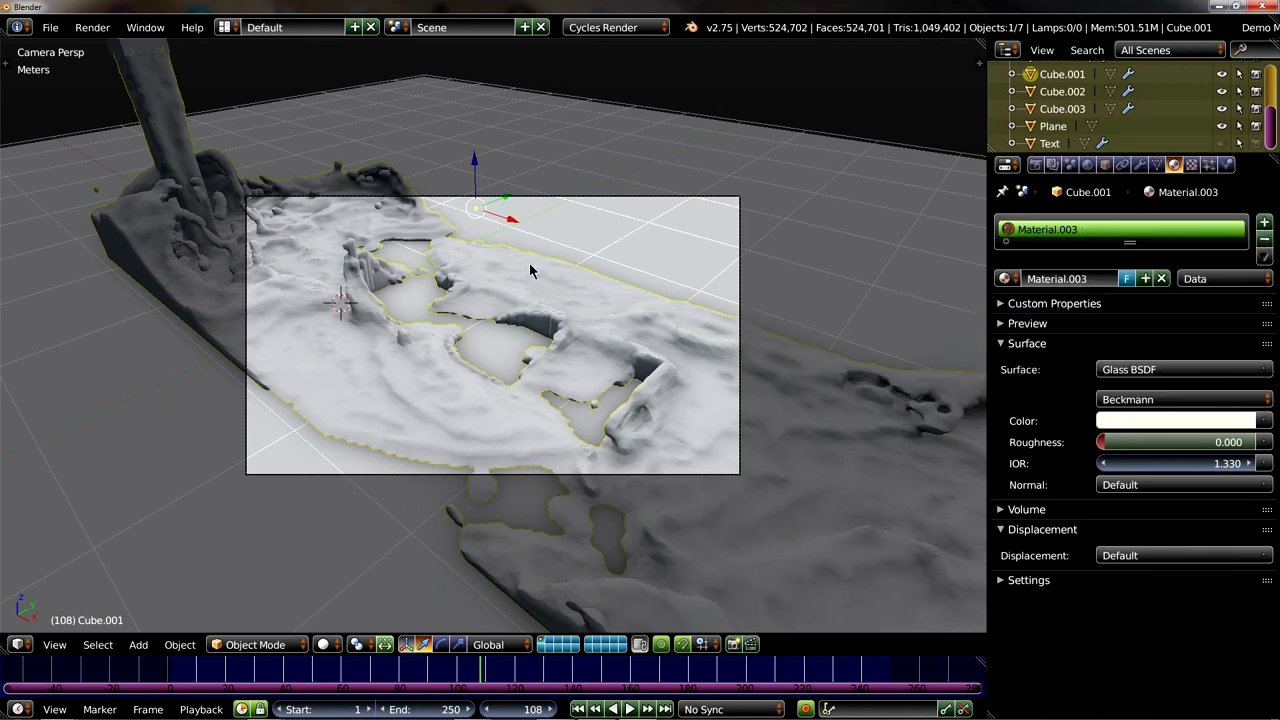
mouse_move(504, 350)
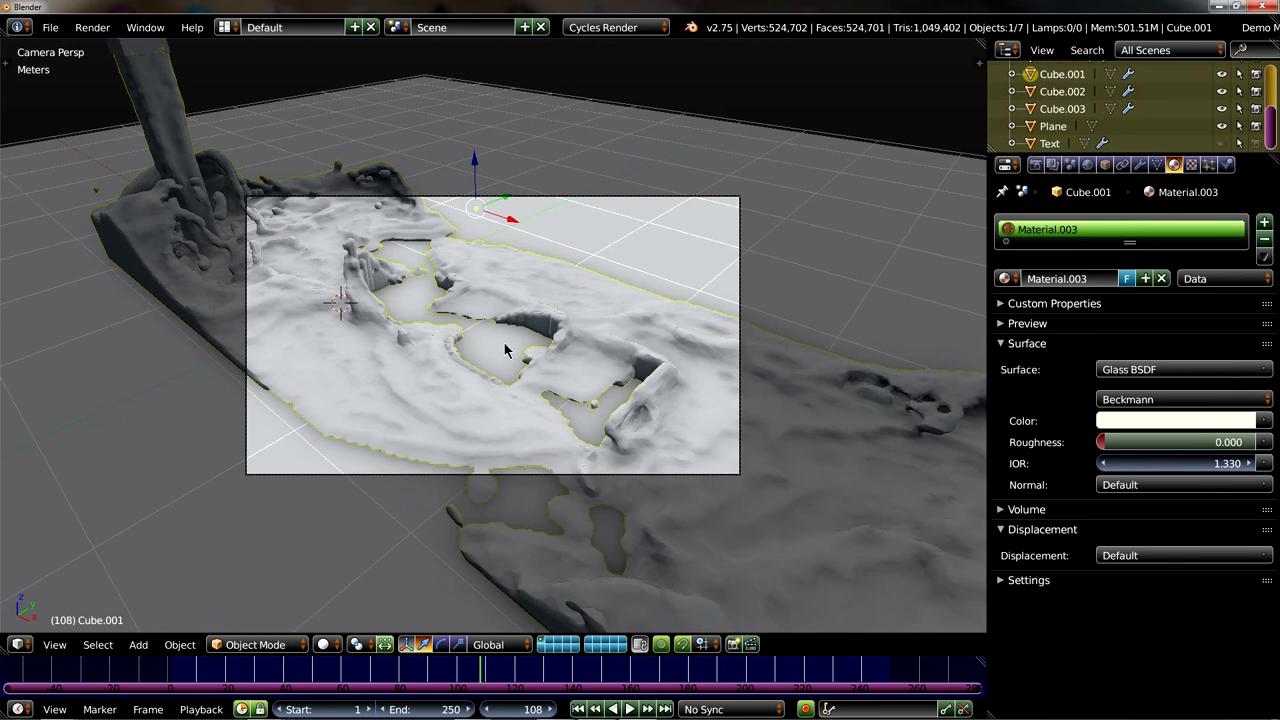
key(F12)
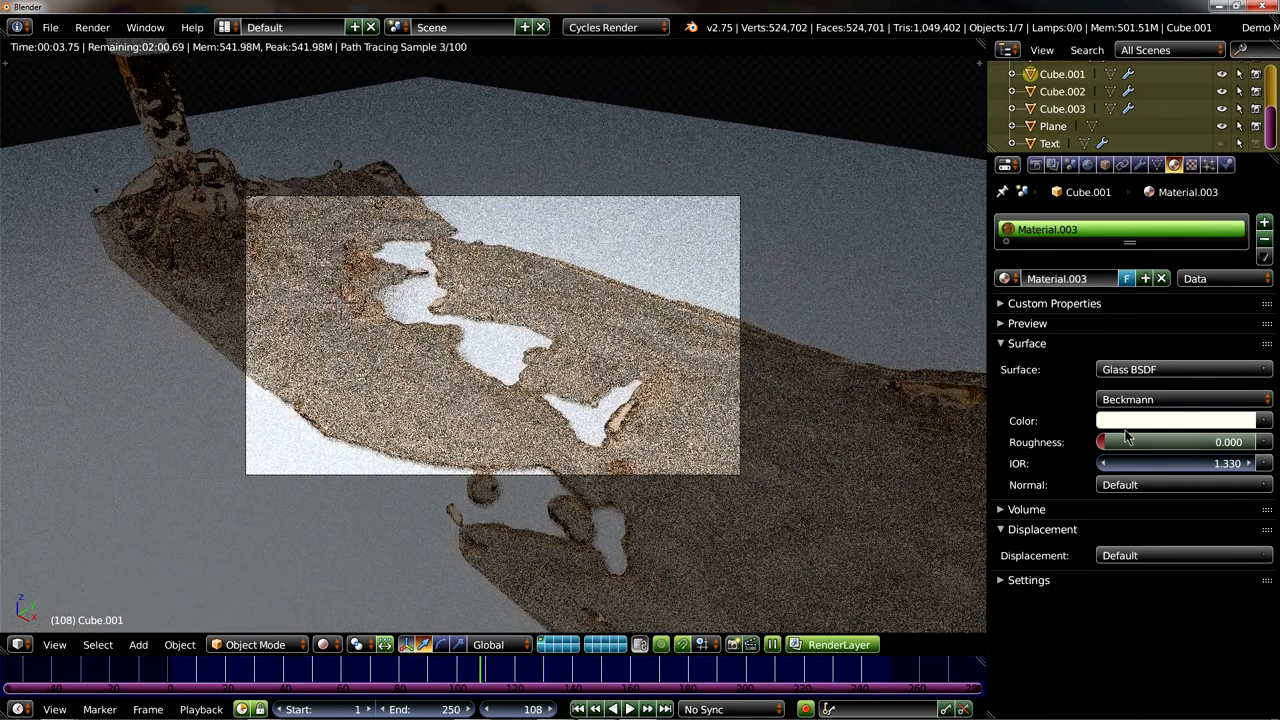
- Tint the glass colour orange and render the orange water flowing around the letters
click(1180, 420)
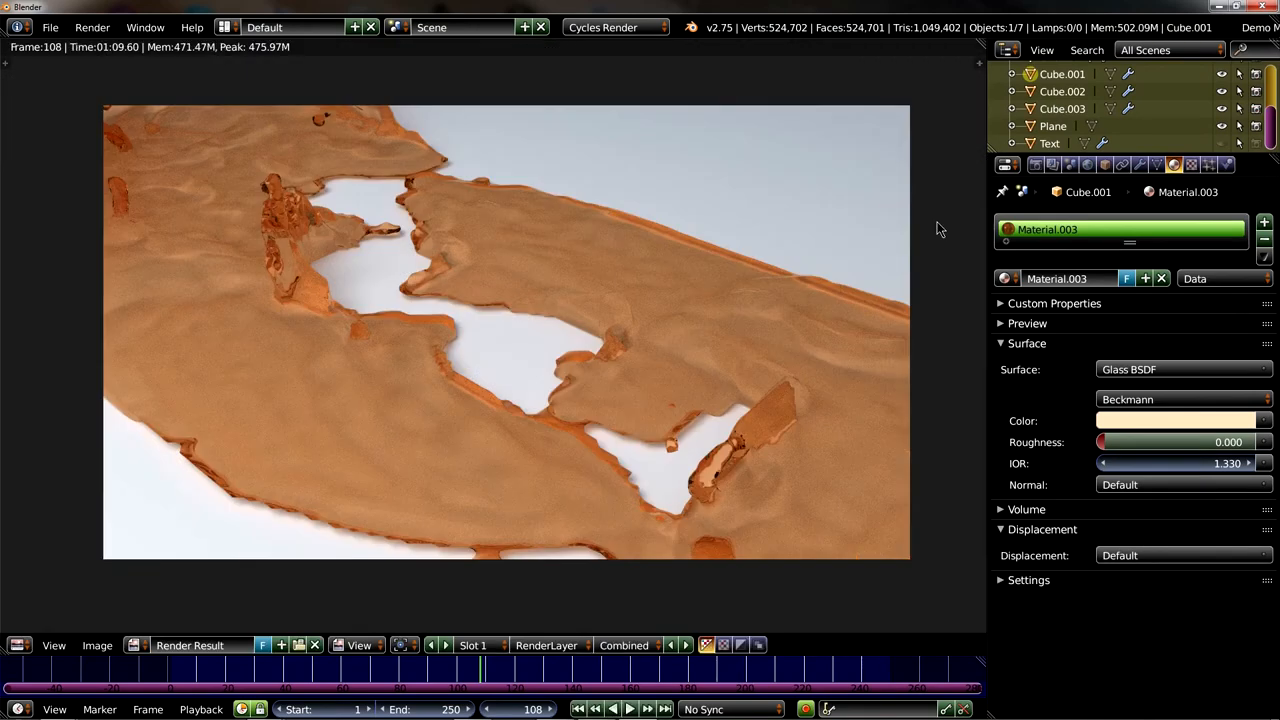
mouse_move(940, 228)
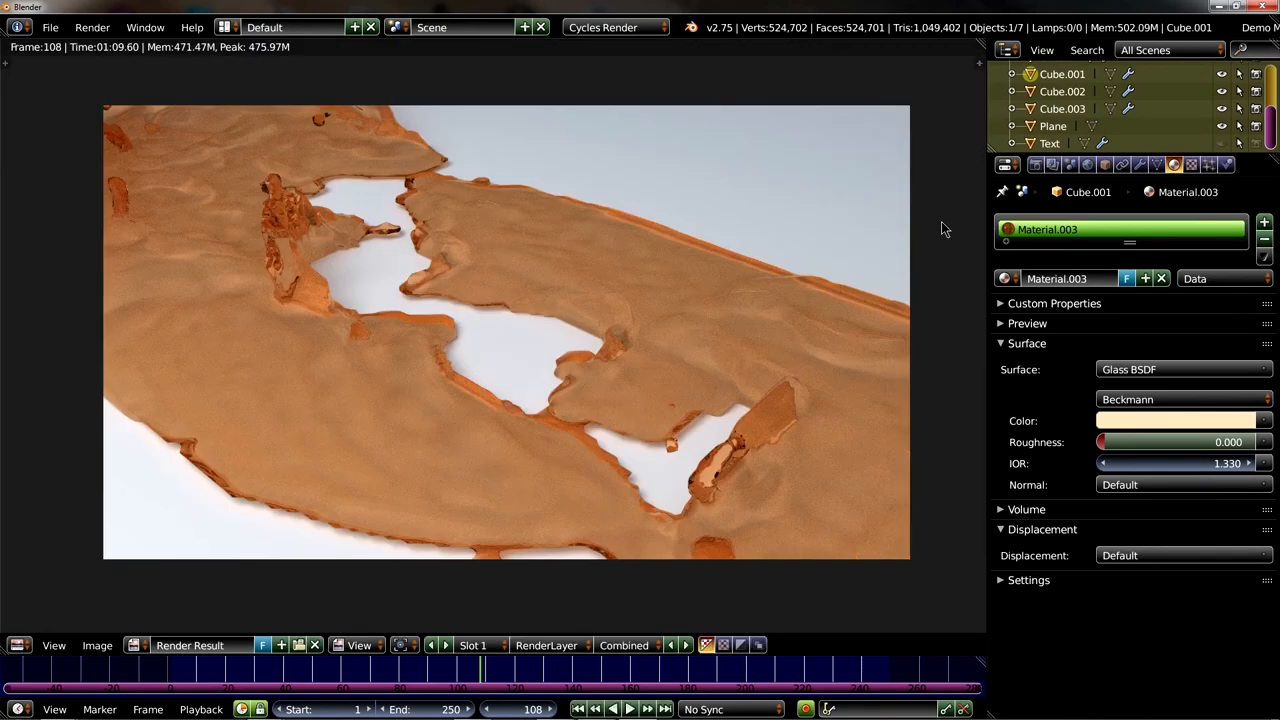
click(1068, 164)
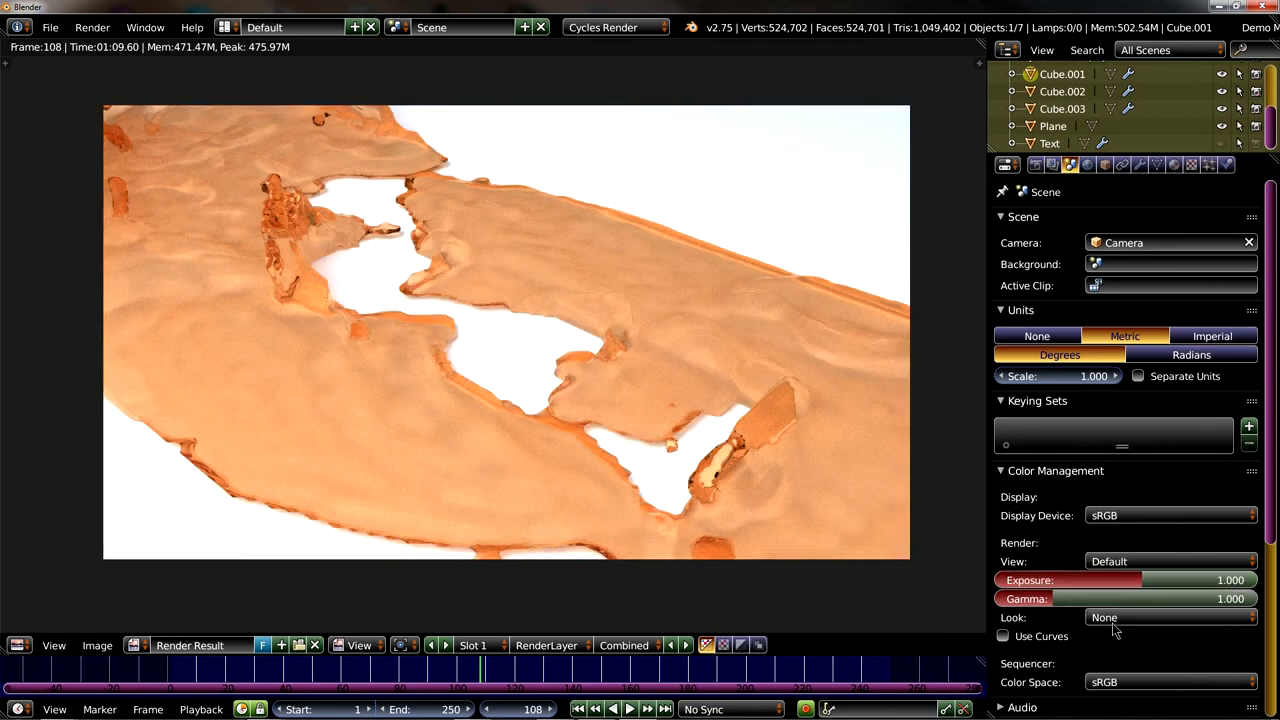
- Apply the Agfa Agfacolor HDC 200 plus film look in Color Management
click(1170, 616)
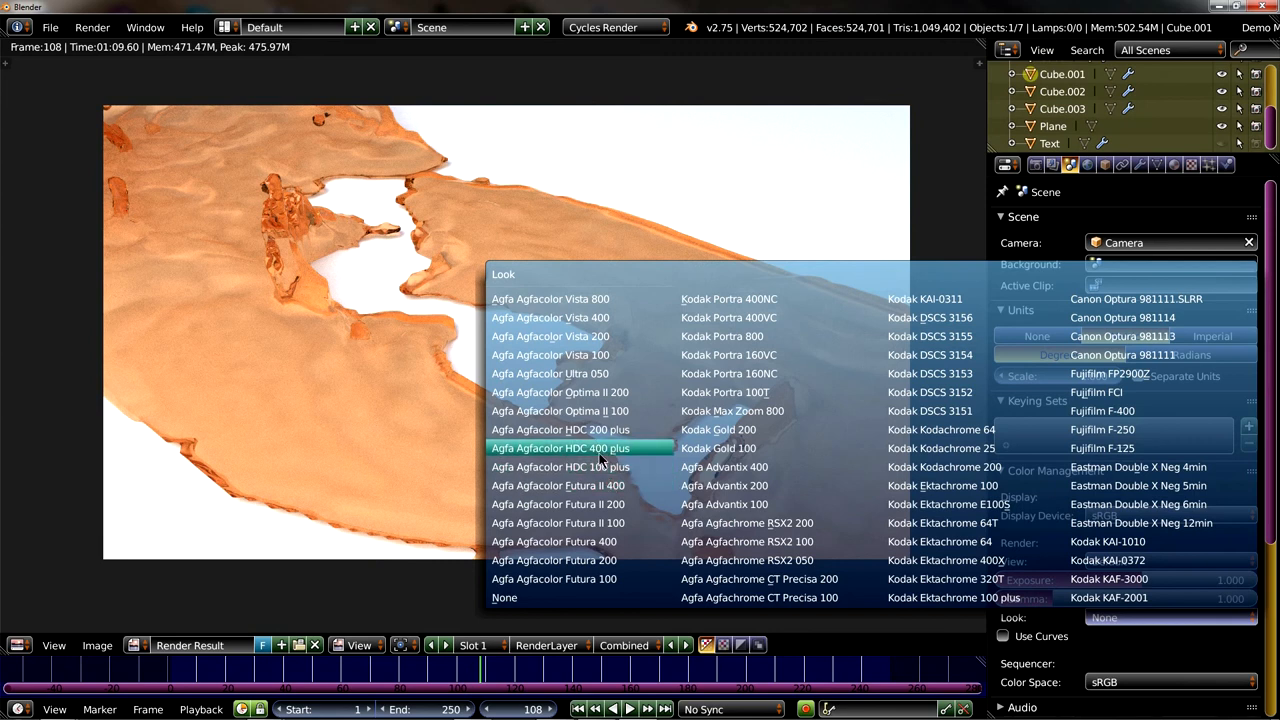
mouse_move(560, 428)
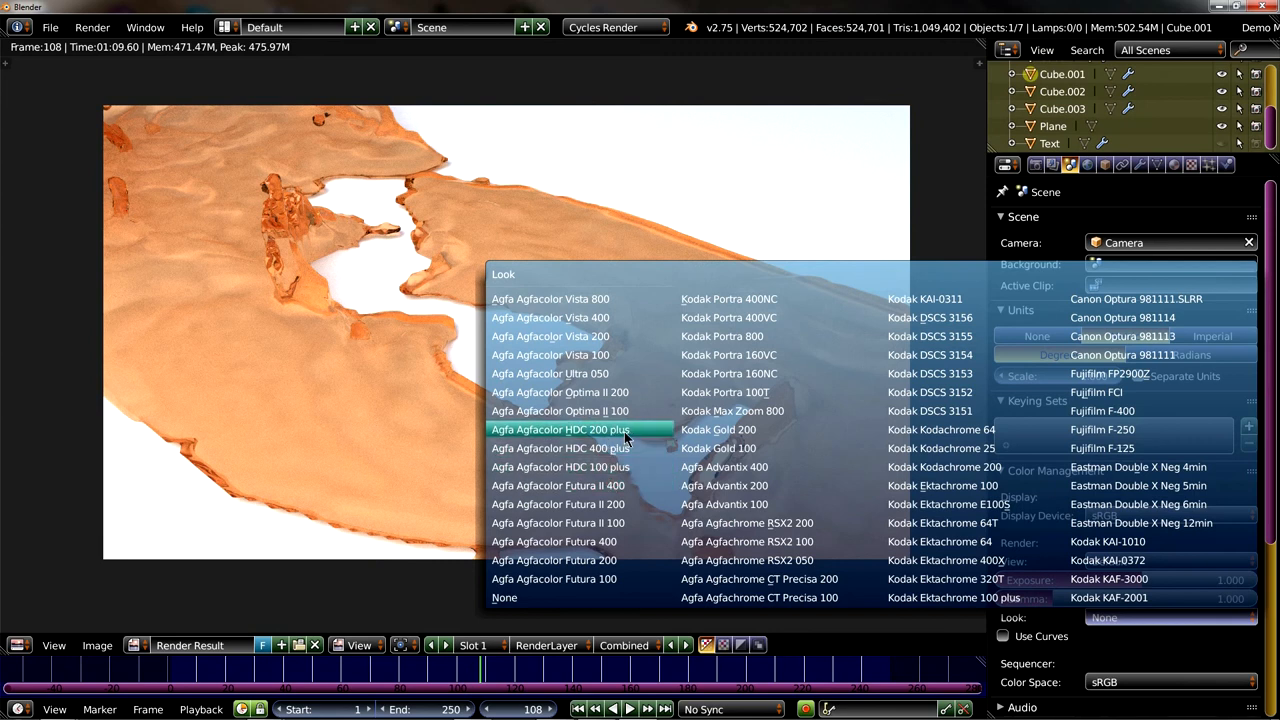
click(560, 428)
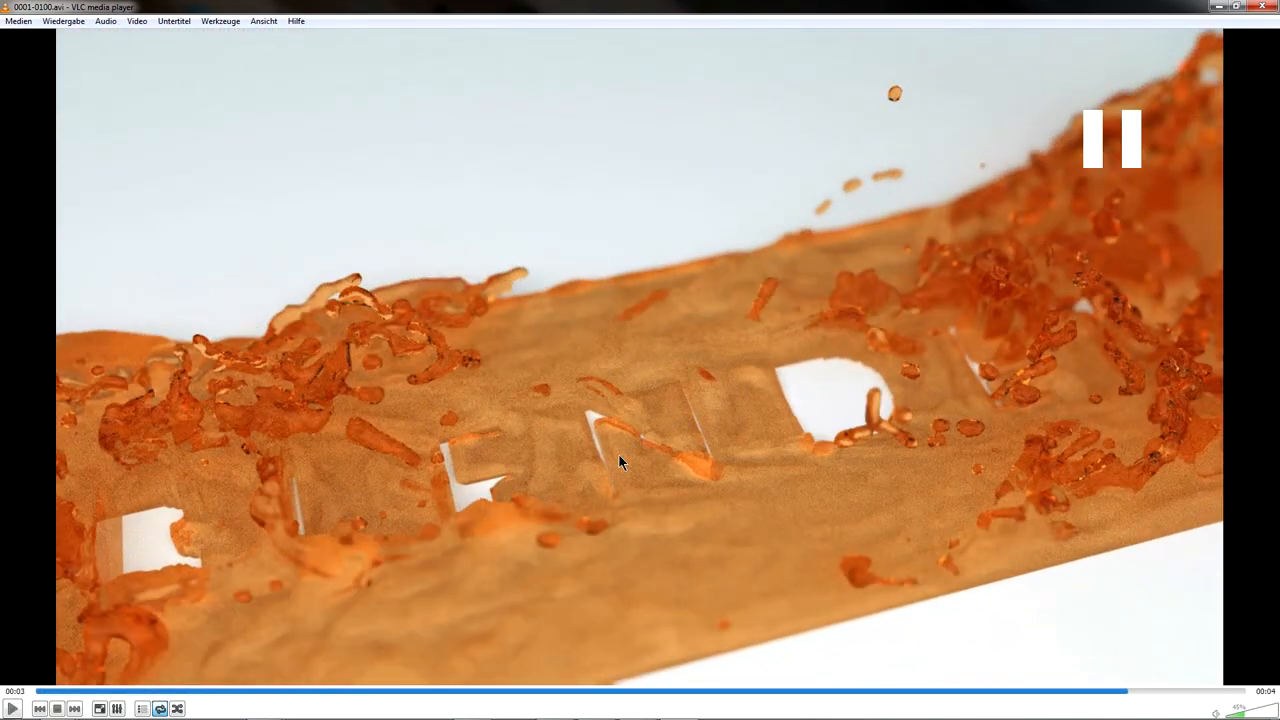
mouse_move(716, 462)
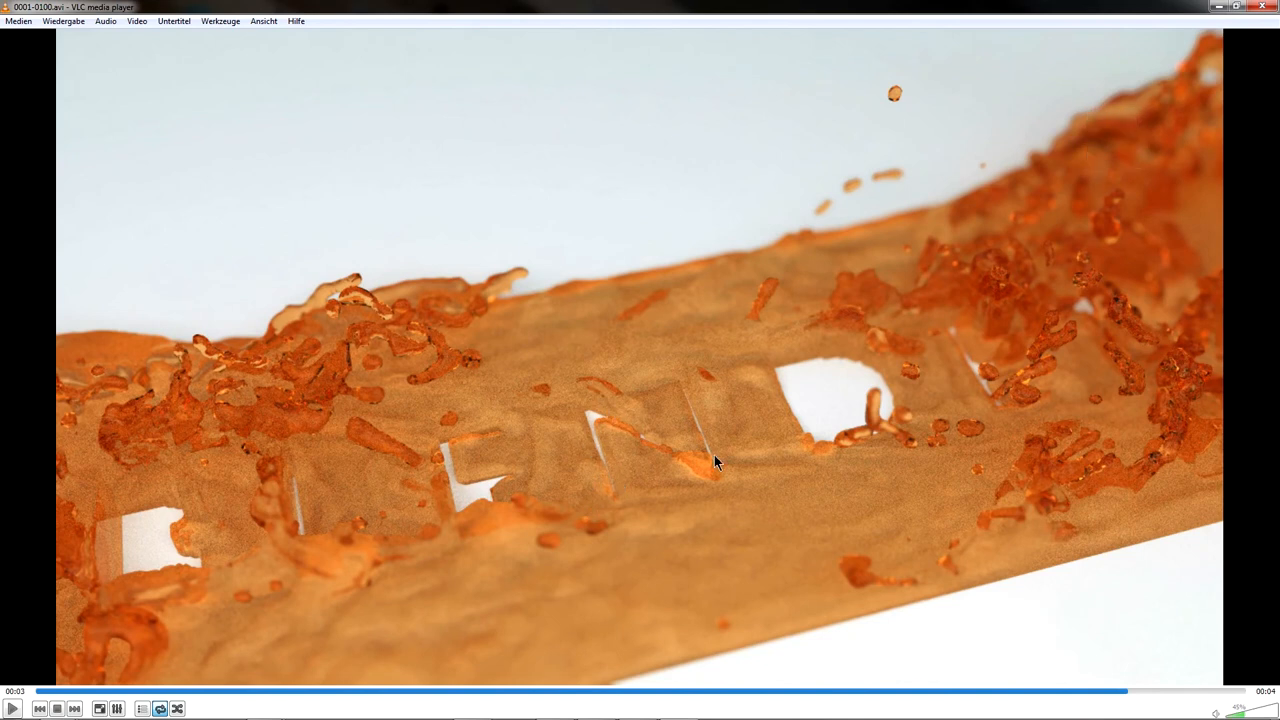
mouse_move(252, 452)
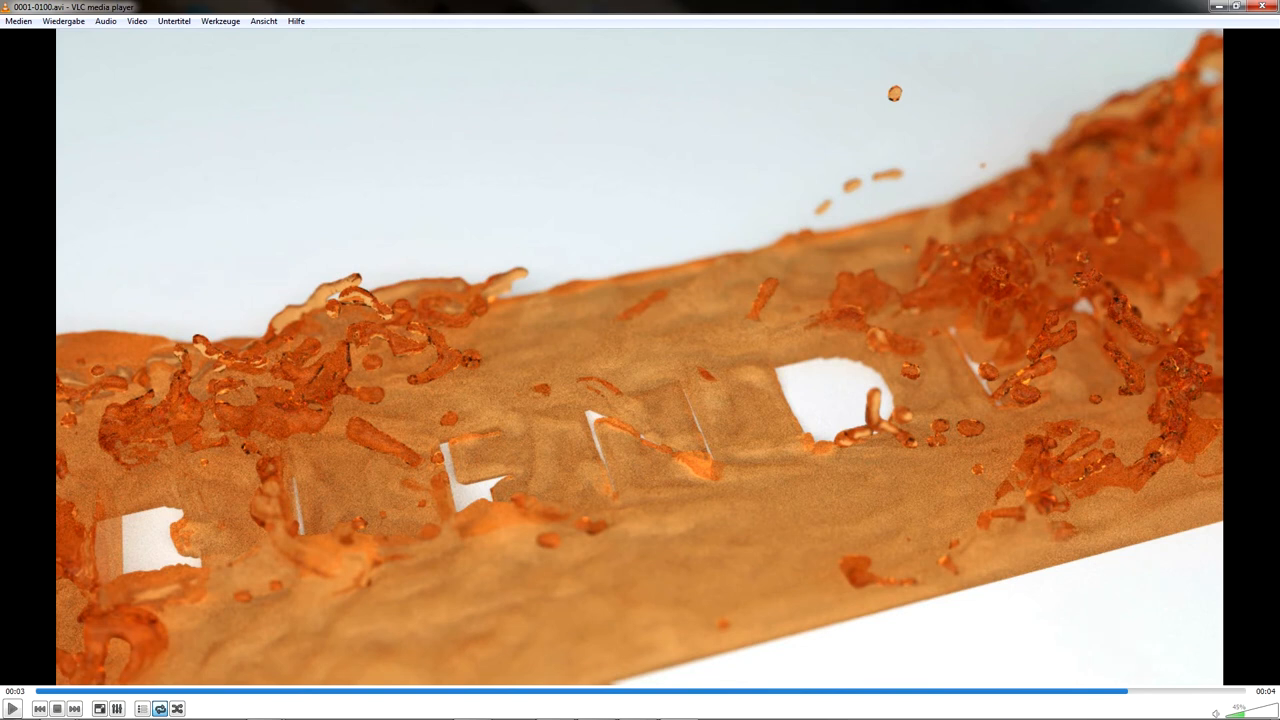
mouse_move(416, 552)
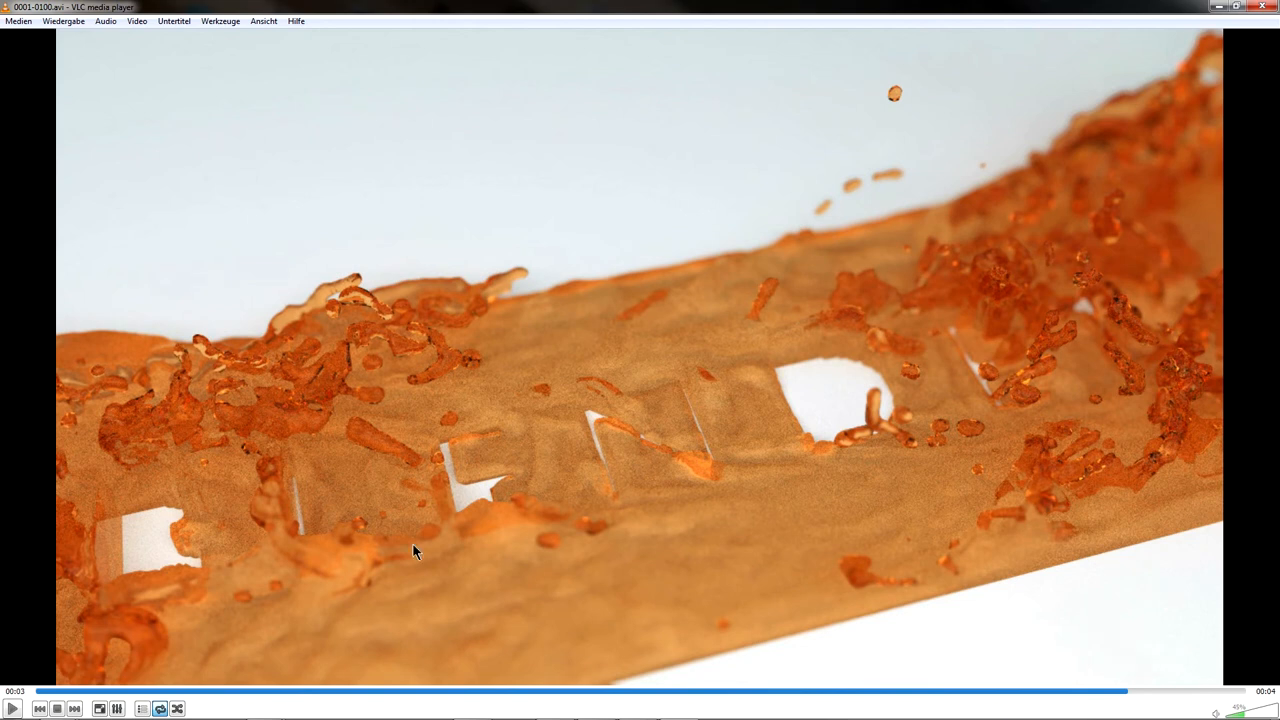